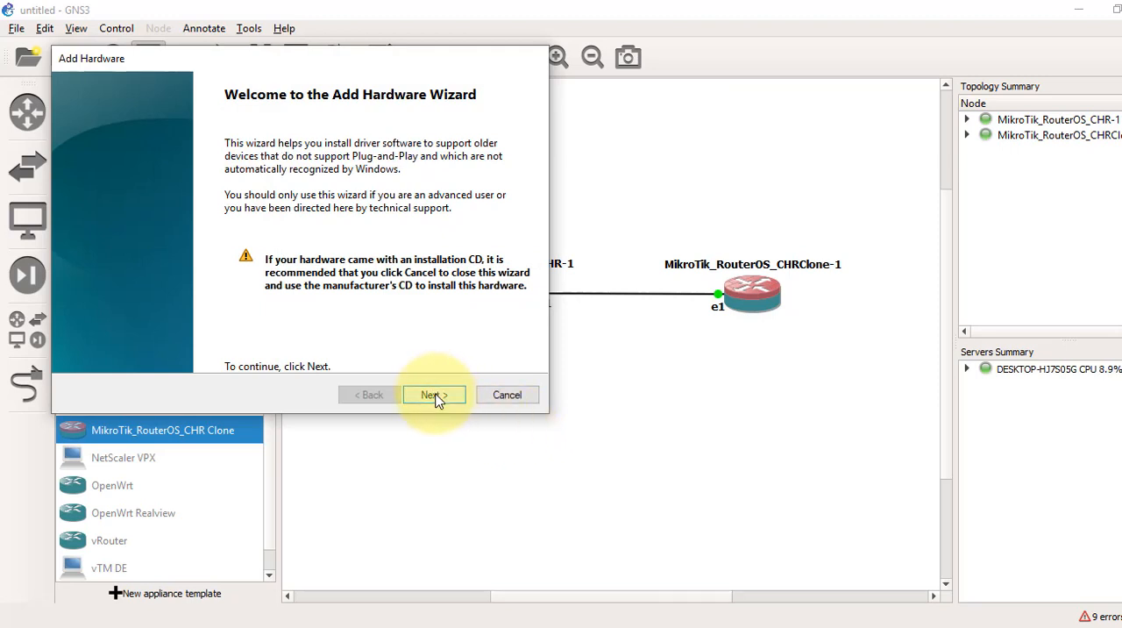
- Choose manual hardware selection and pick the Network adapters hardware type
left_click(434, 394)
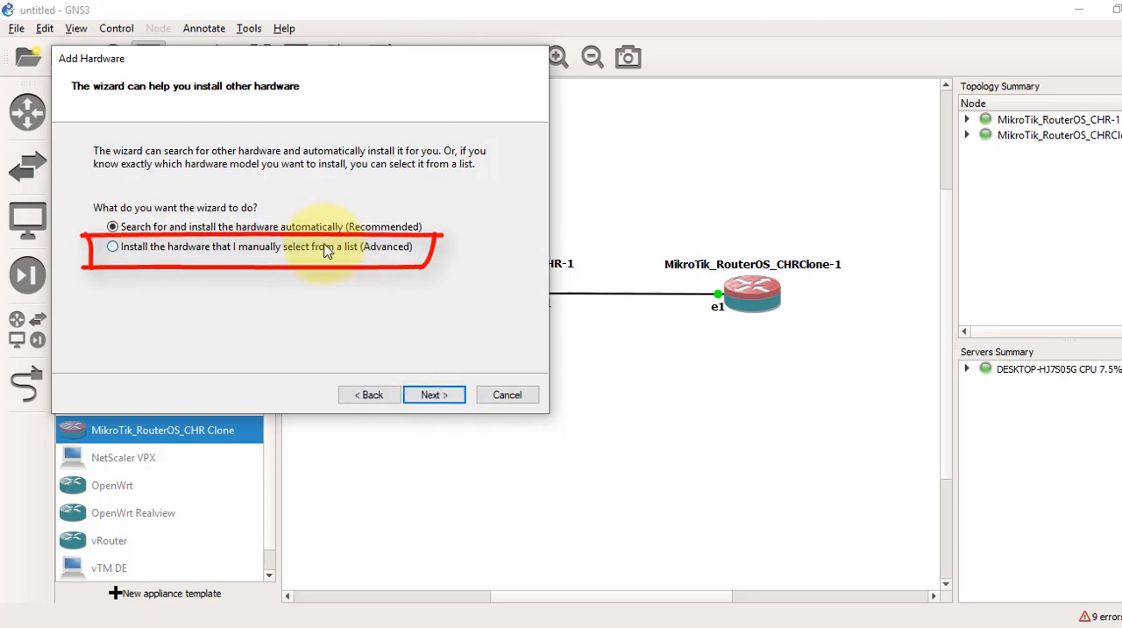
left_click(112, 246)
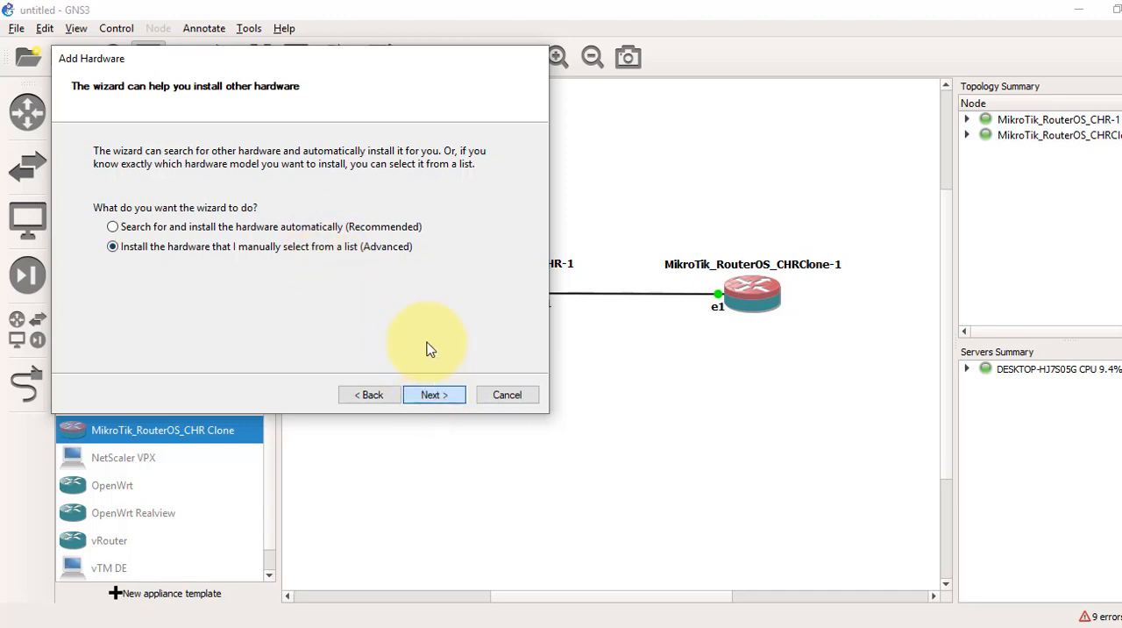
left_click(433, 394)
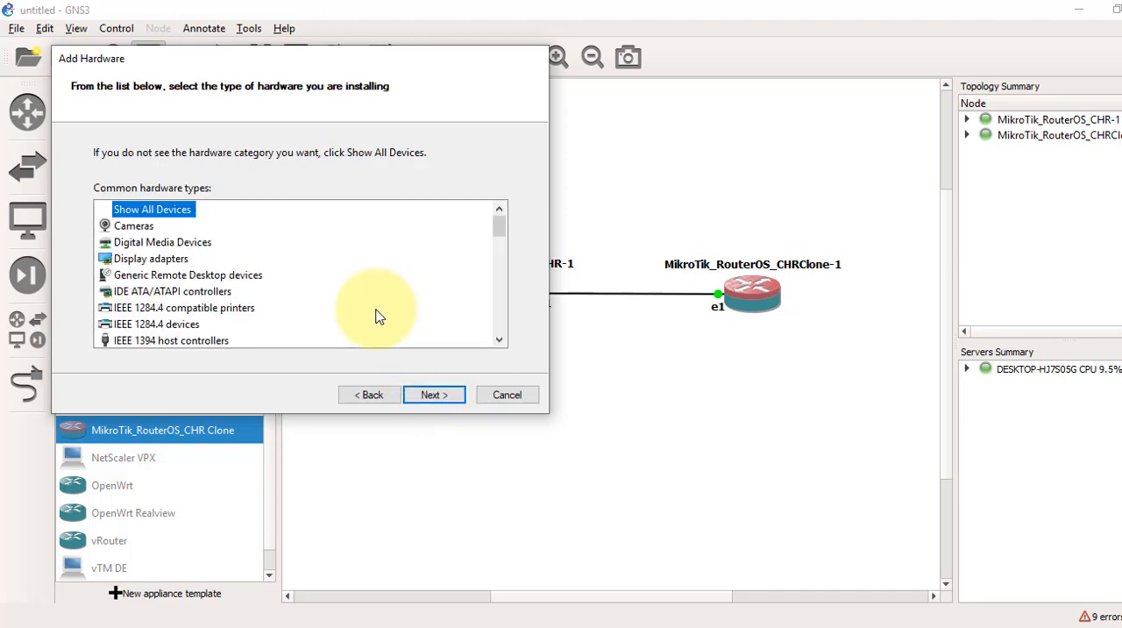
scroll("down", 3)
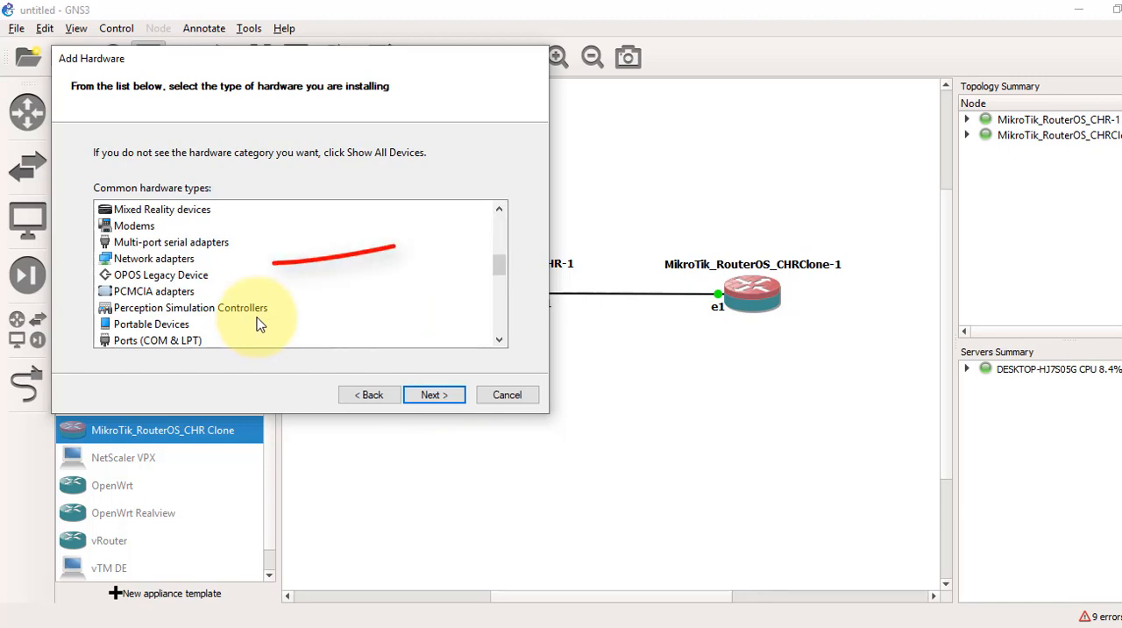
left_click(155, 258)
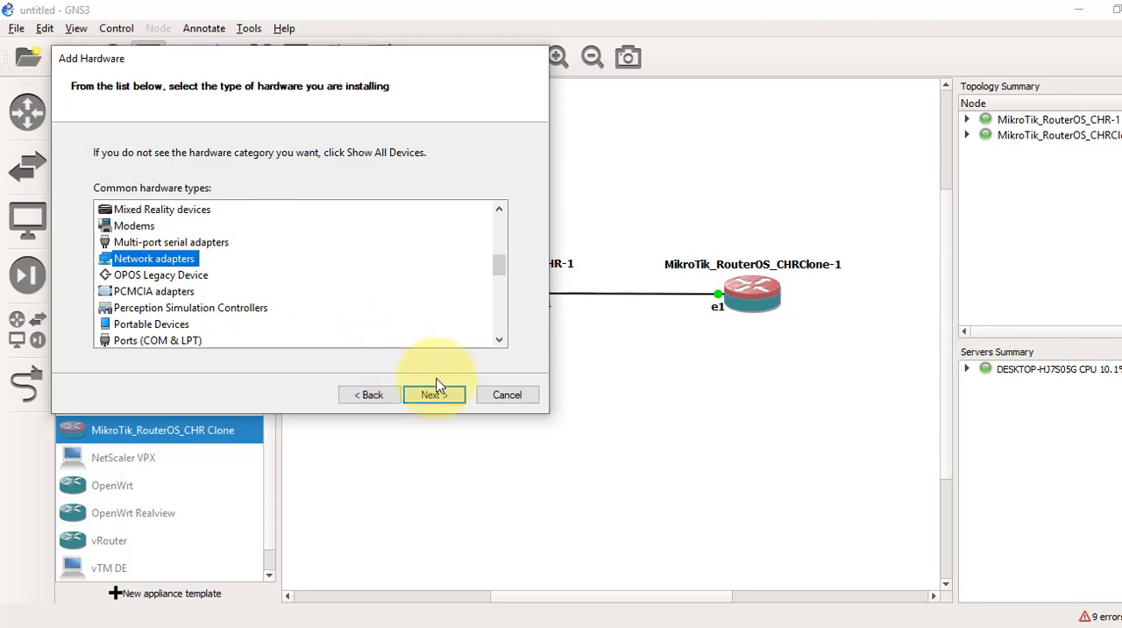
left_click(434, 395)
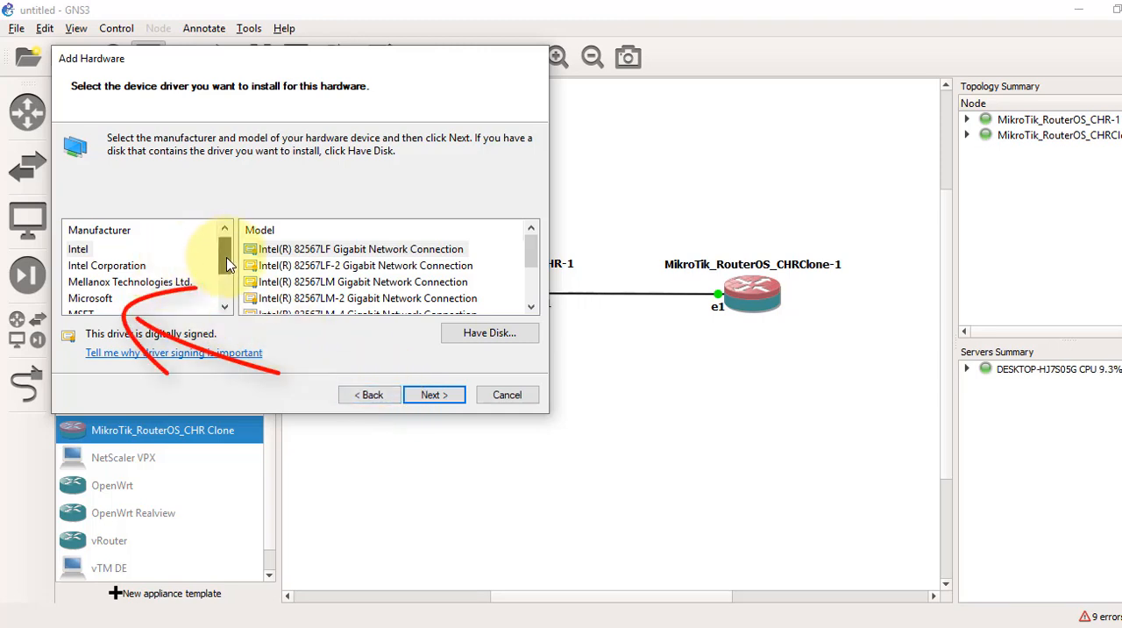
- Select Microsoft's KM-TEST Loopback Adapter and install it
left_click(91, 298)
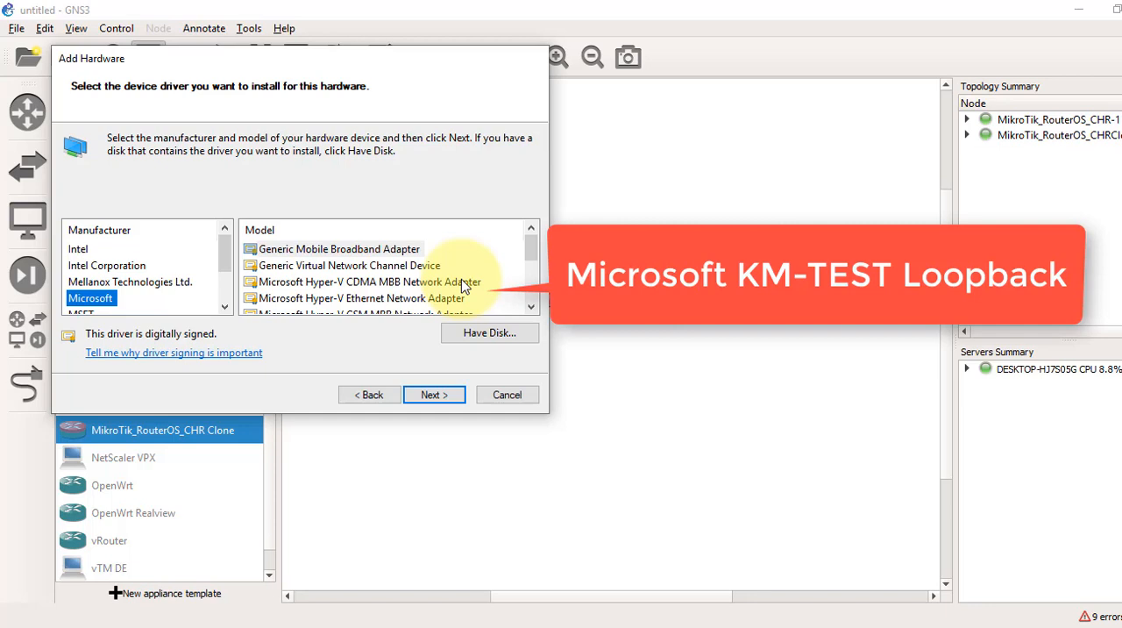
mouse_move(499, 288)
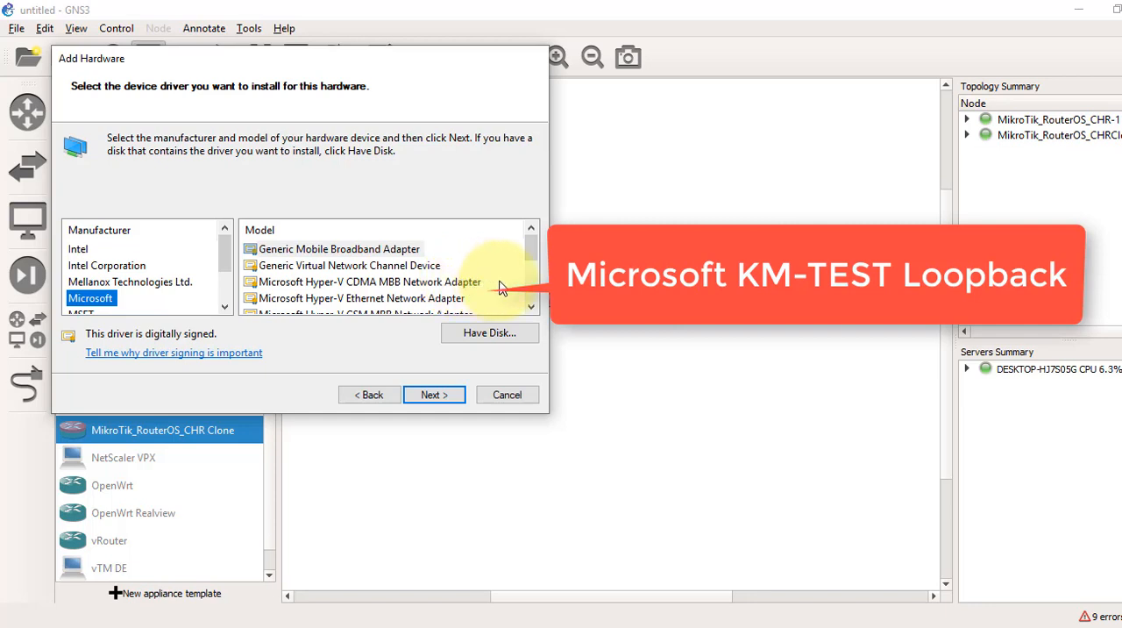
scroll("down", 3)
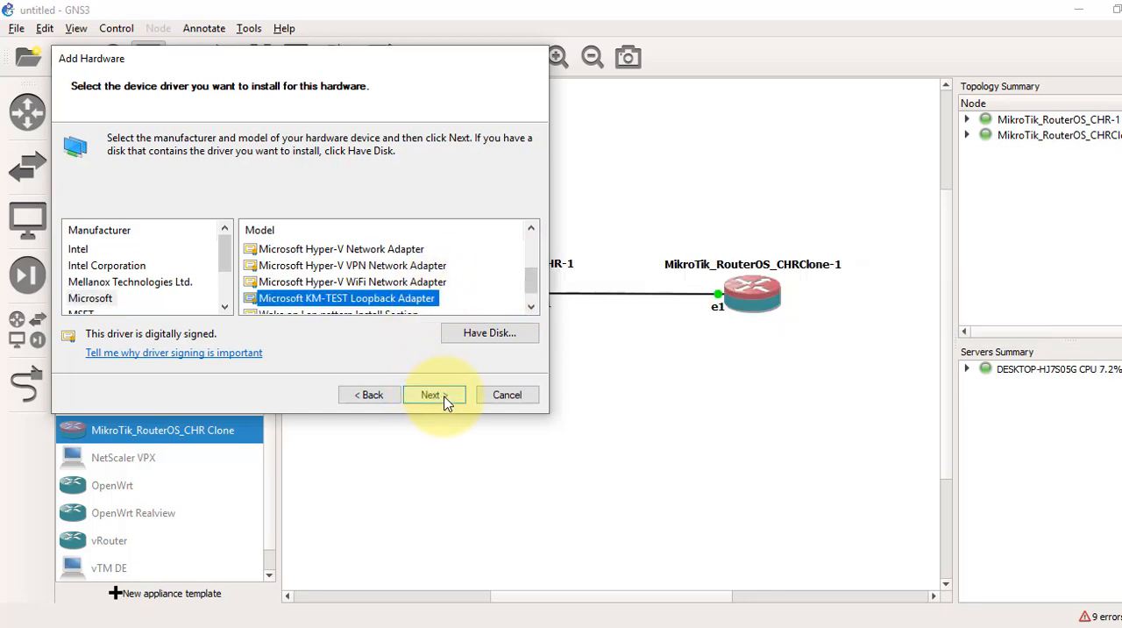
left_click(433, 395)
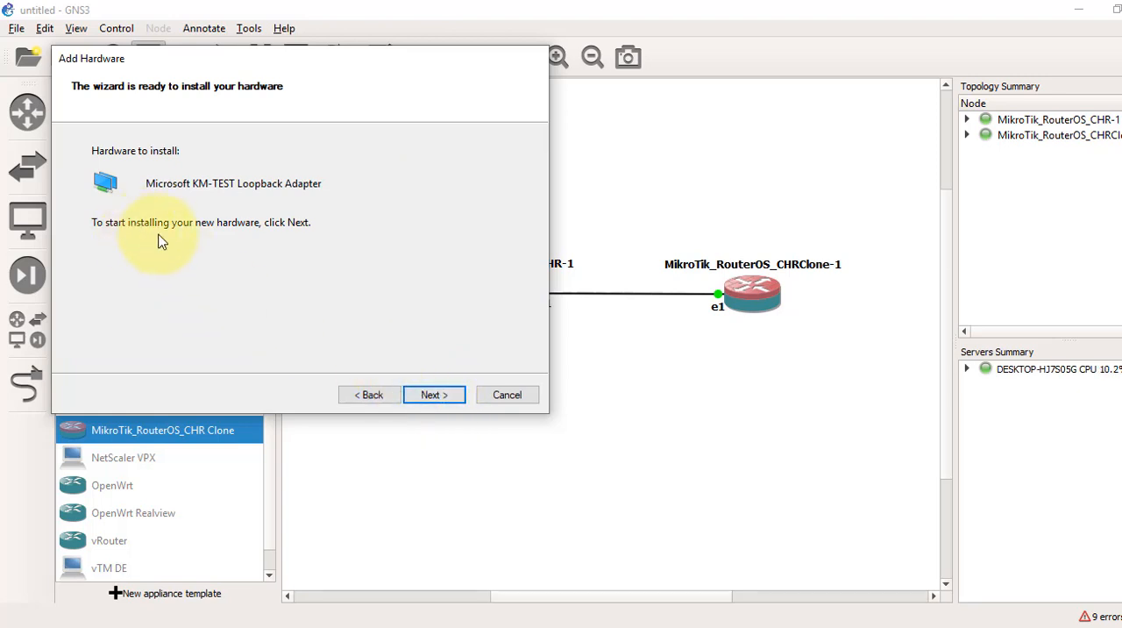
mouse_move(245, 247)
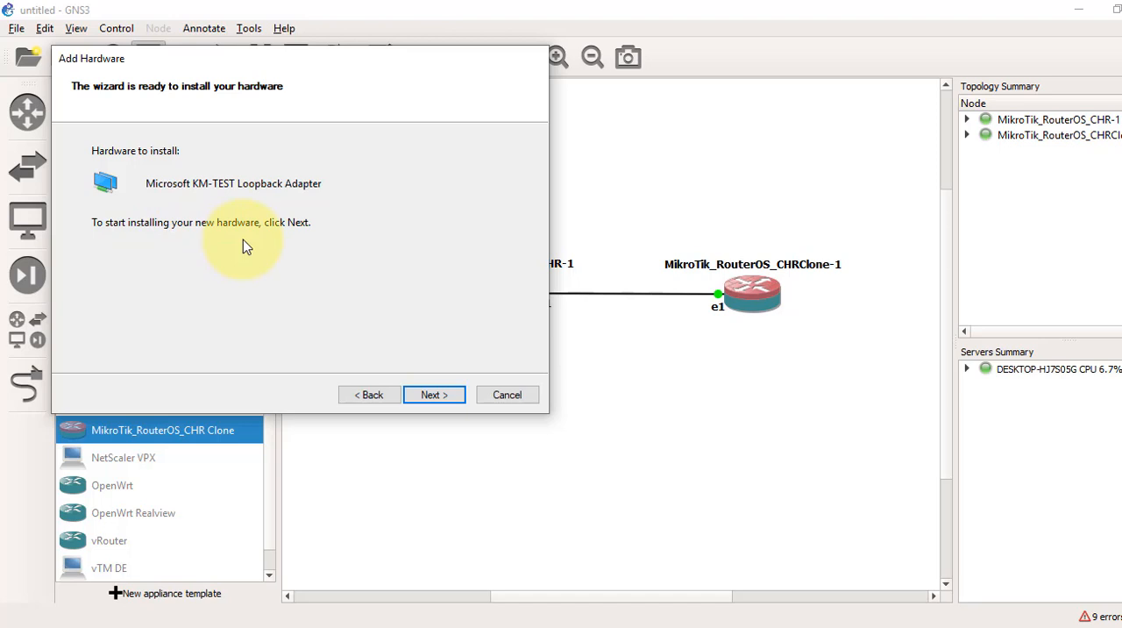
left_click(507, 394)
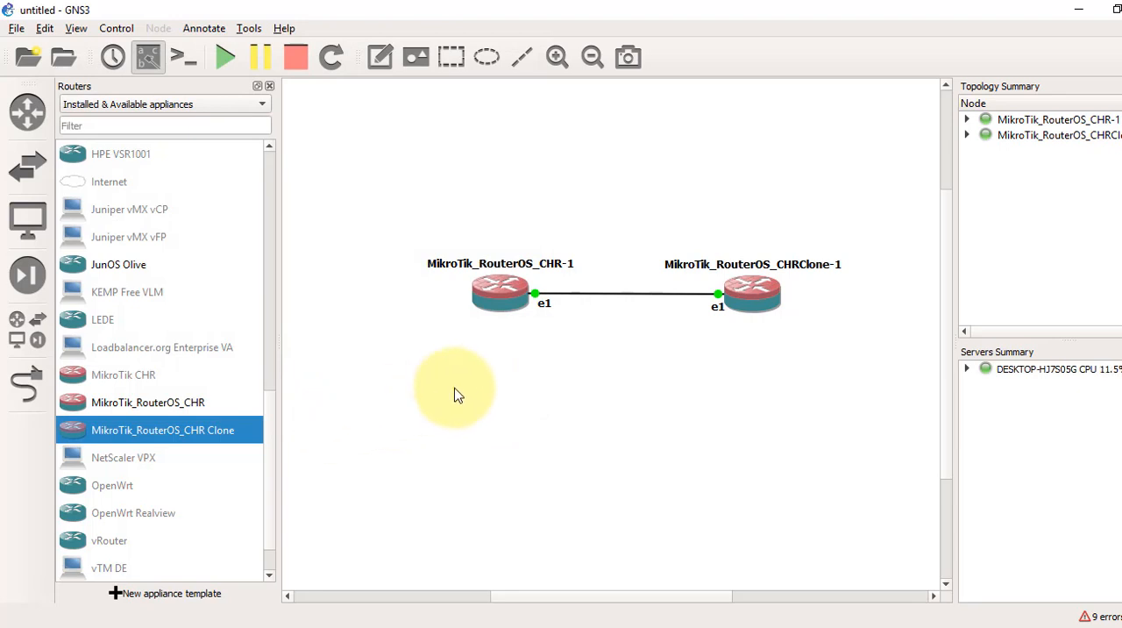
mouse_move(445, 382)
type("ncpa.cpl")
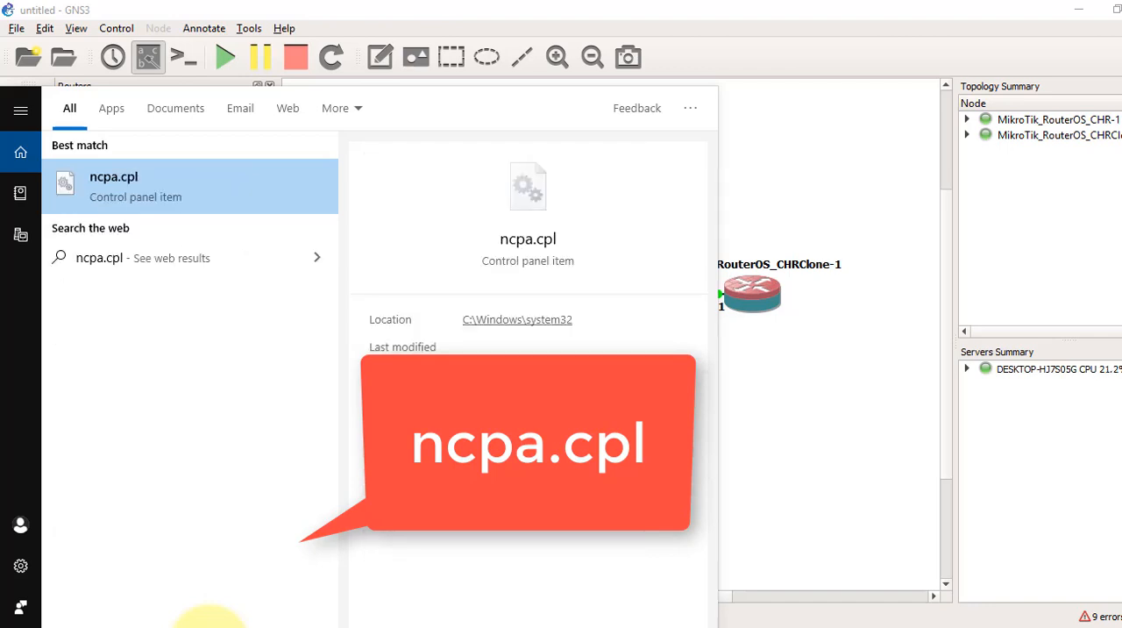
- Set the loopback adapter's IPv4 to 192.168.137.1, mask 255.255.255.0, DNS 8.8.8.8 via ncpa.cpl
left_click(112, 176)
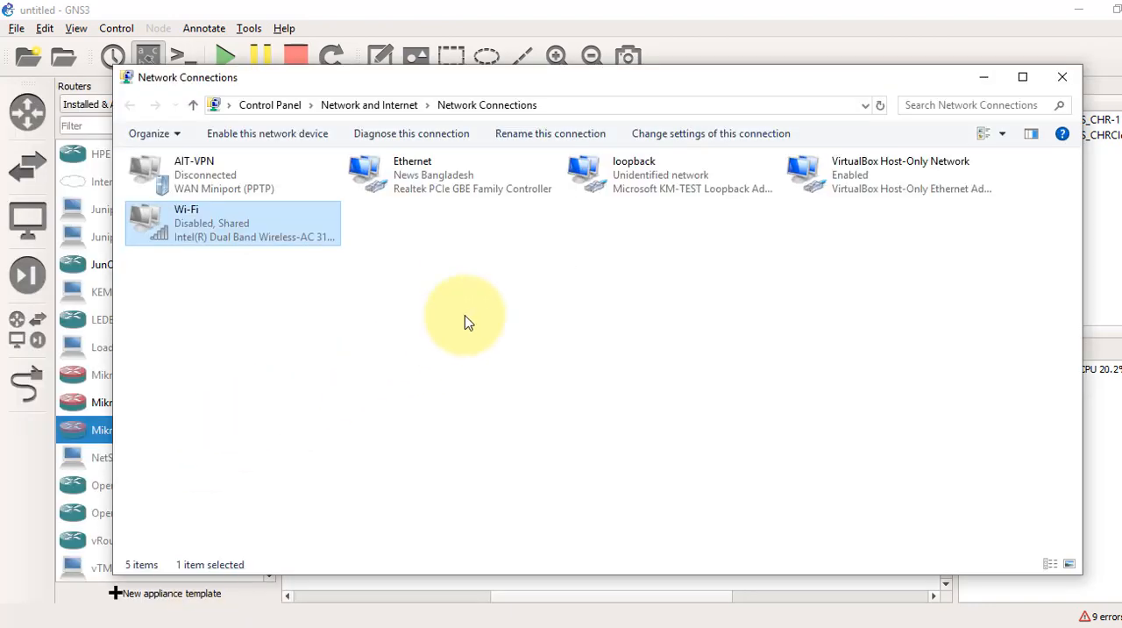
mouse_move(482, 284)
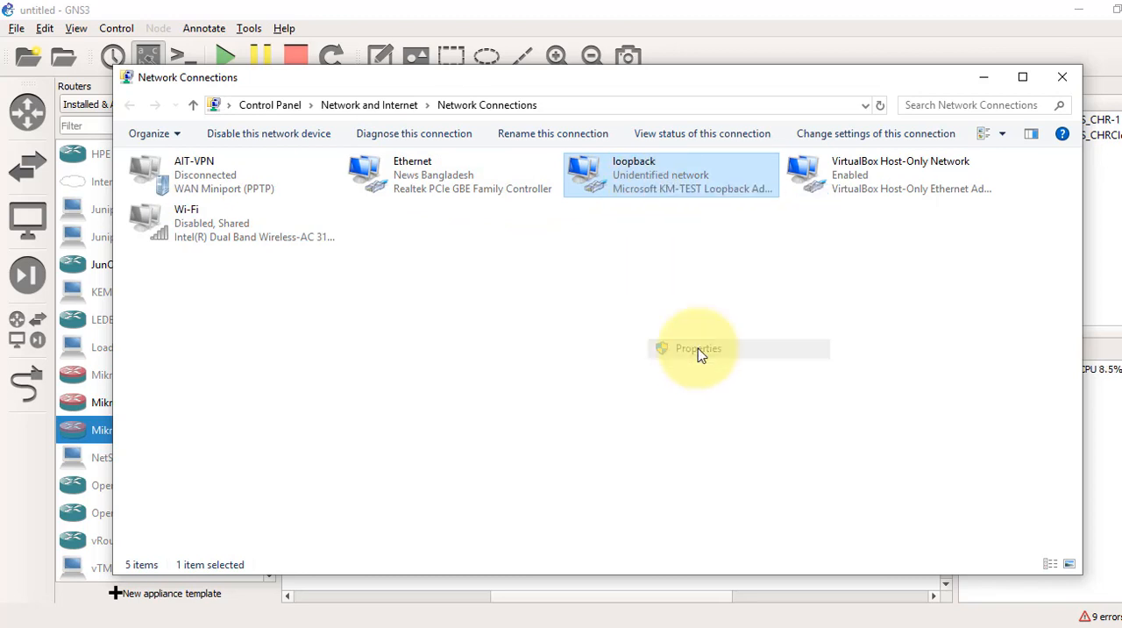
left_click(698, 347)
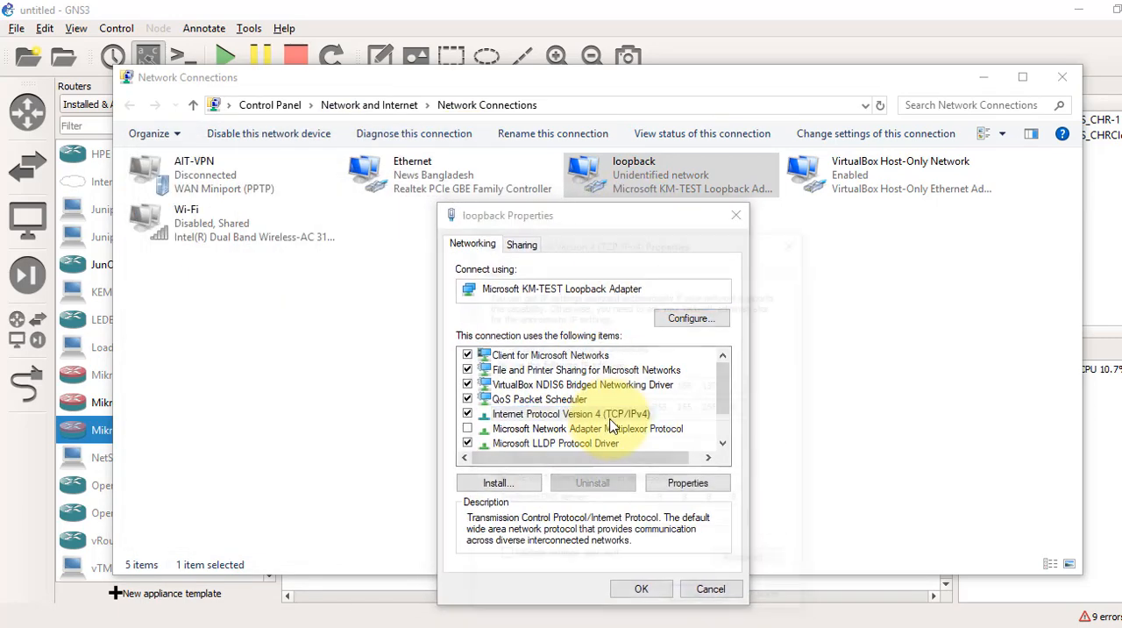
left_click(687, 483)
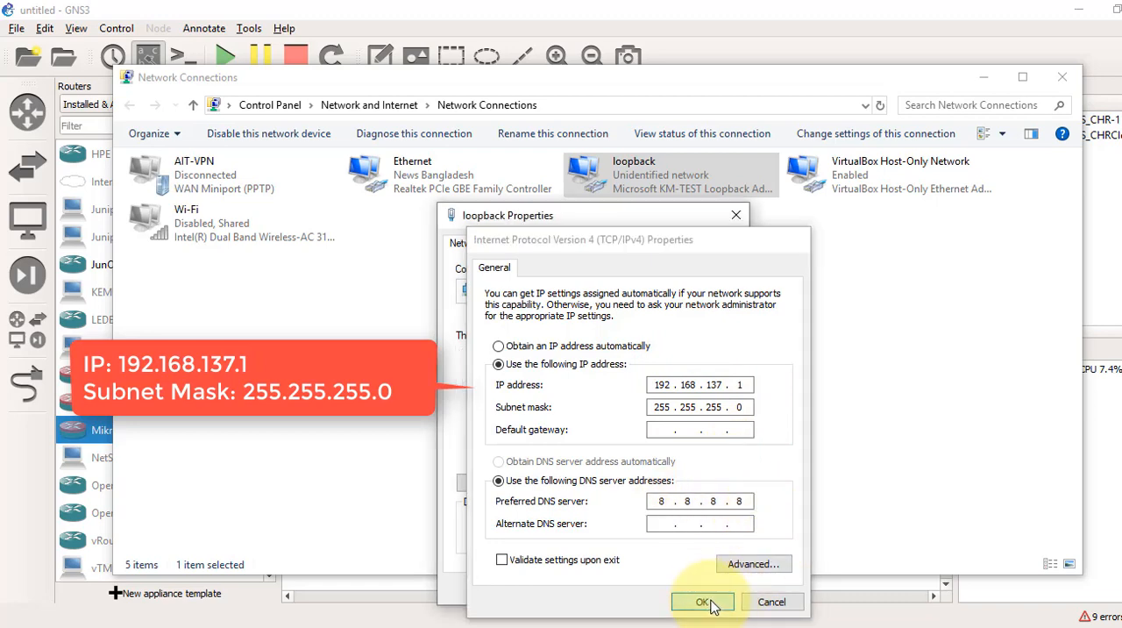
left_click(701, 601)
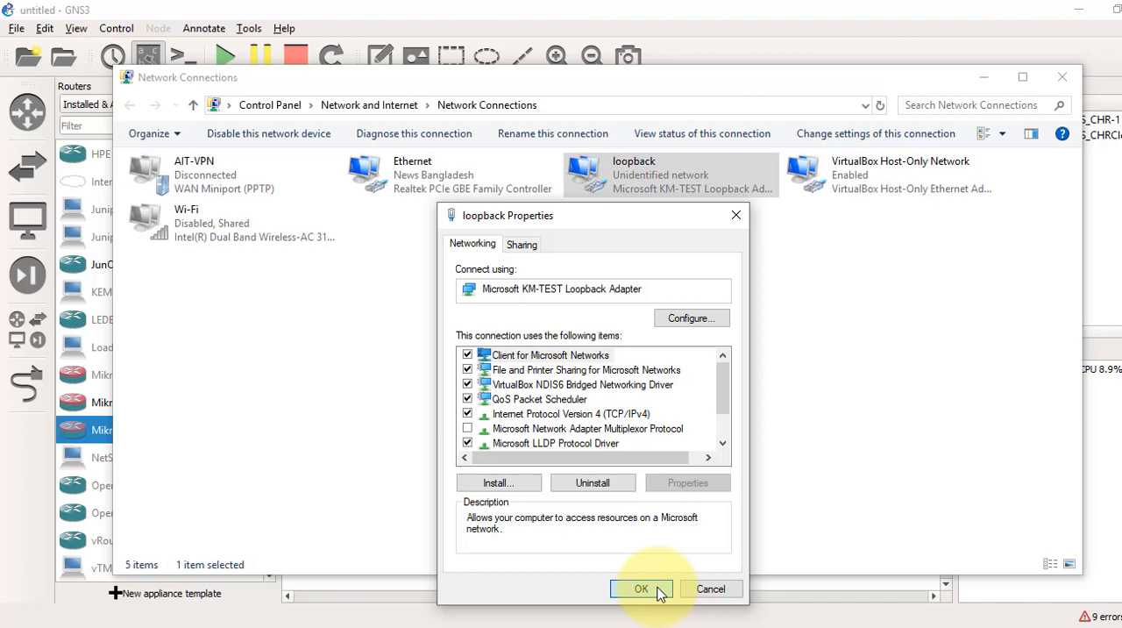
left_click(642, 589)
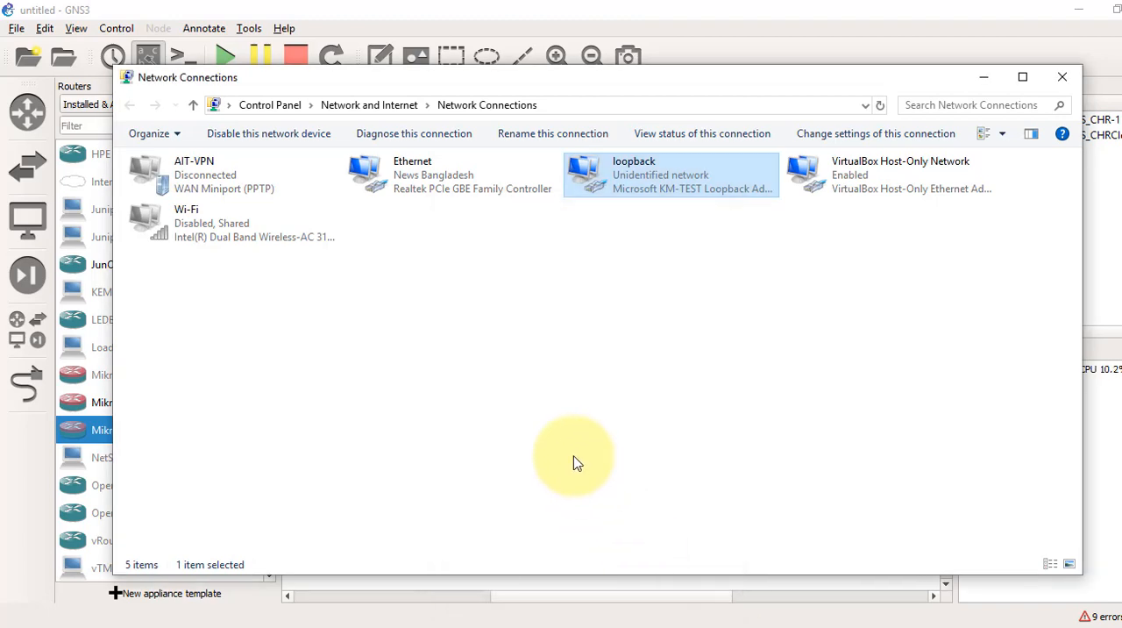
mouse_move(578, 458)
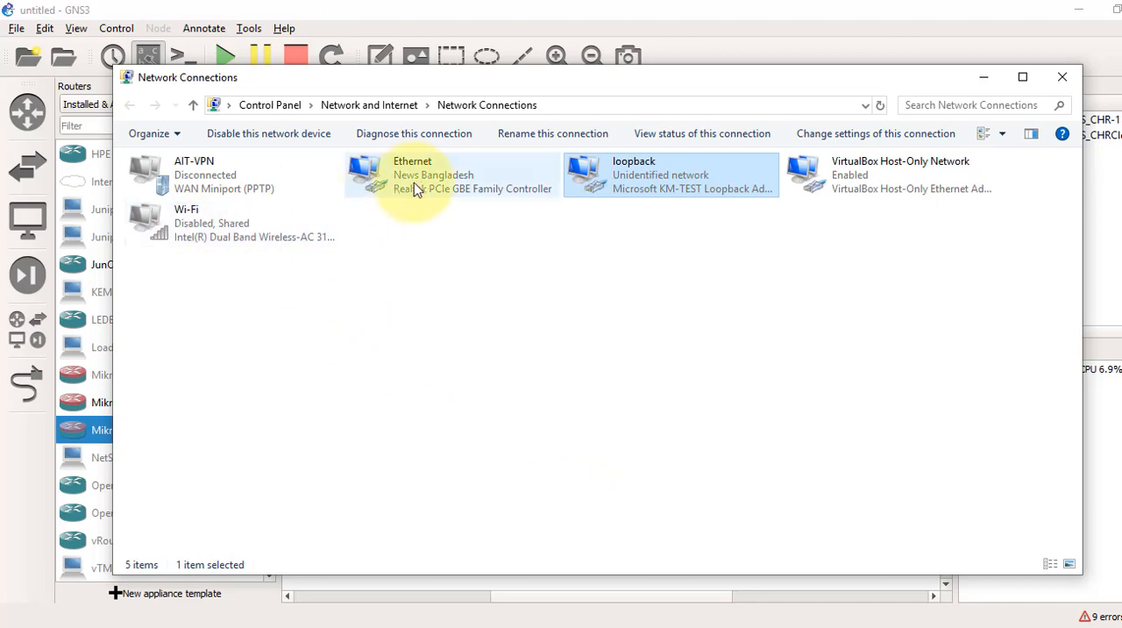
- Enable internet sharing on Ethernet with loopback as the home network, moving sharing from Wi-Fi
left_click(429, 175)
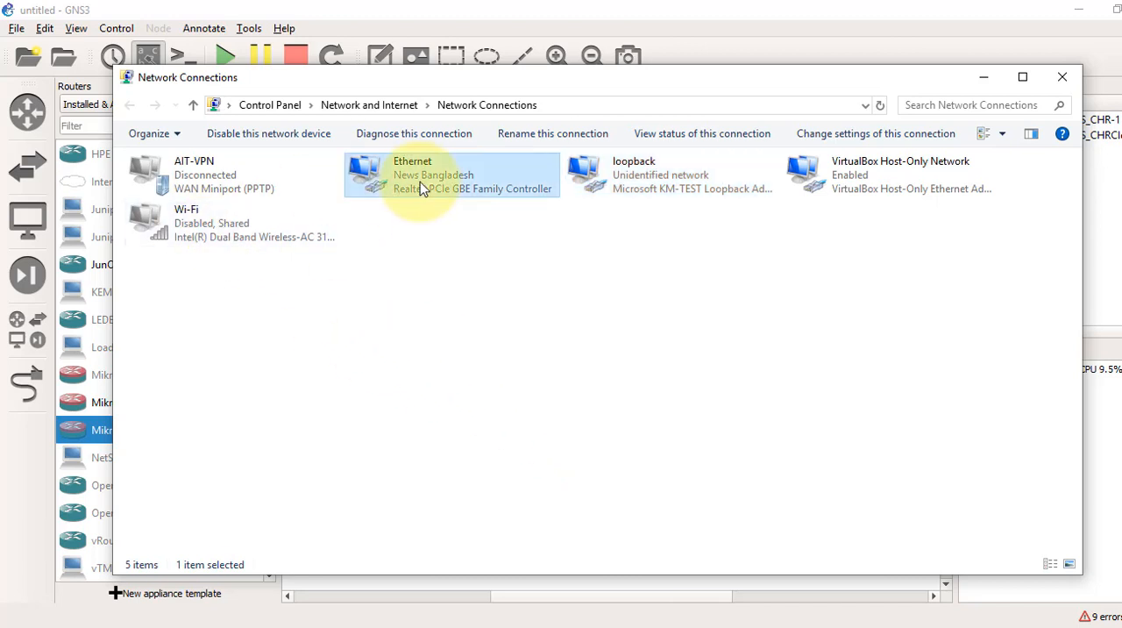
double_click(412, 176)
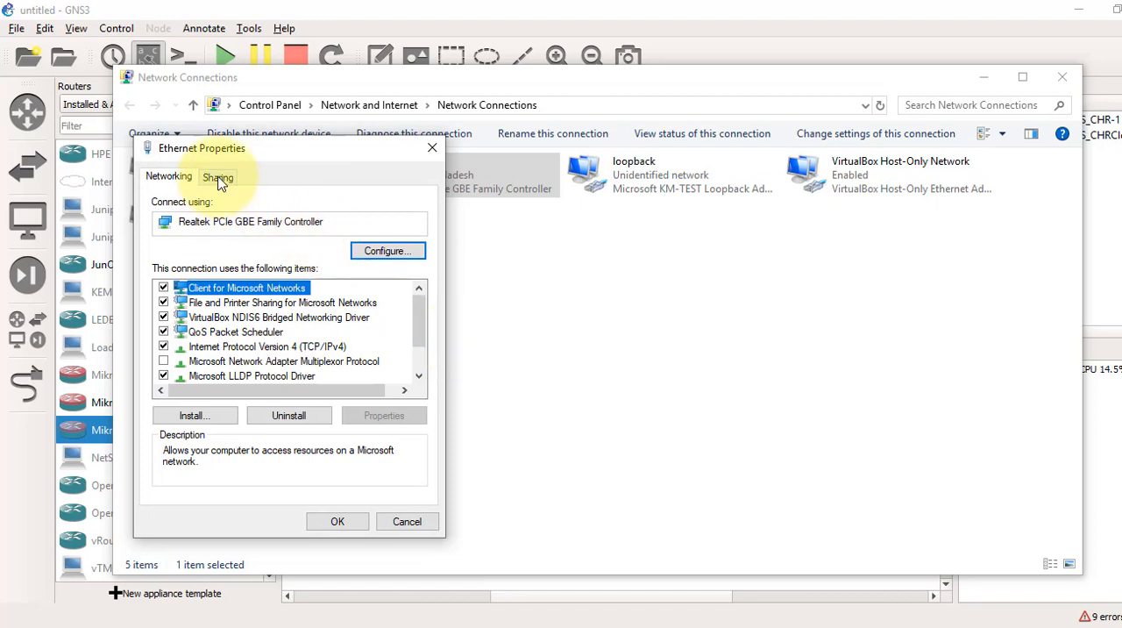
left_click(218, 176)
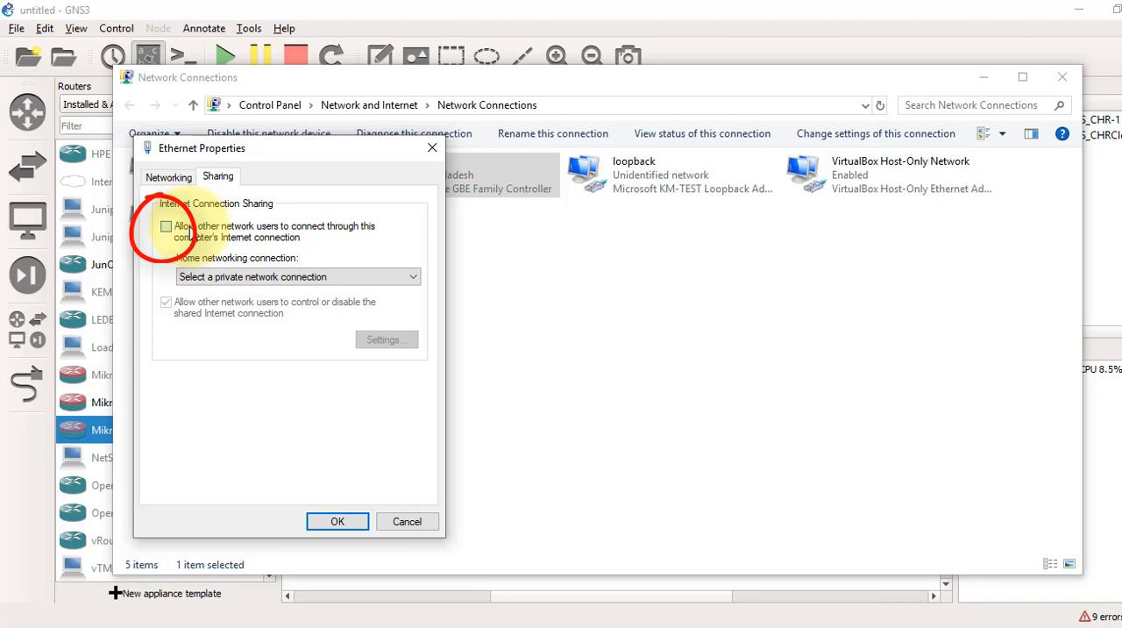
left_click(164, 226)
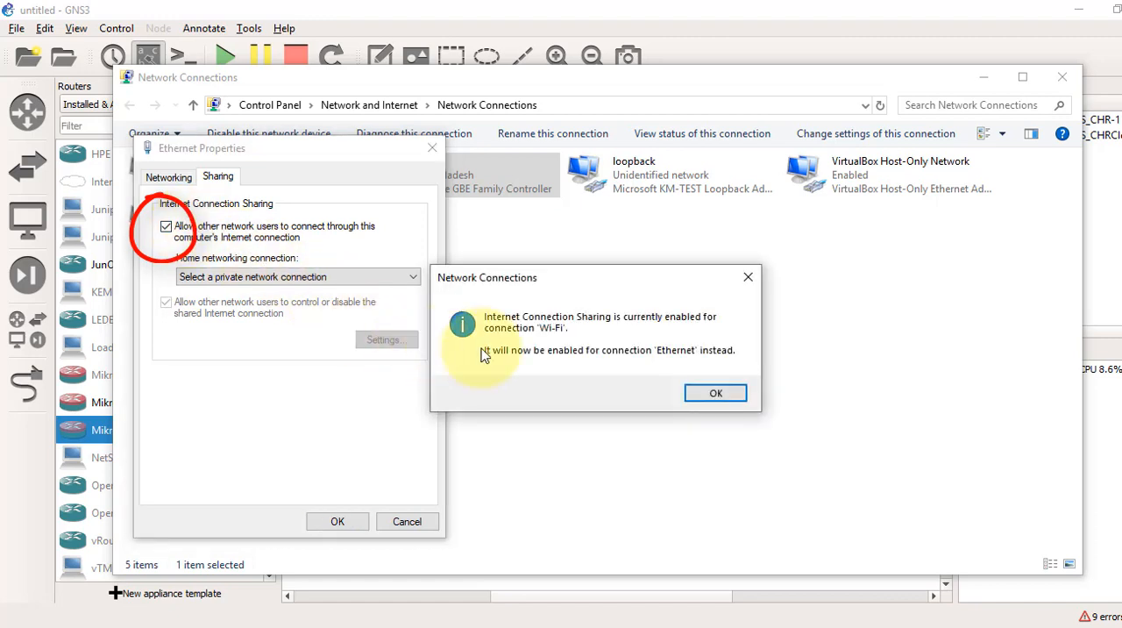
left_click(715, 393)
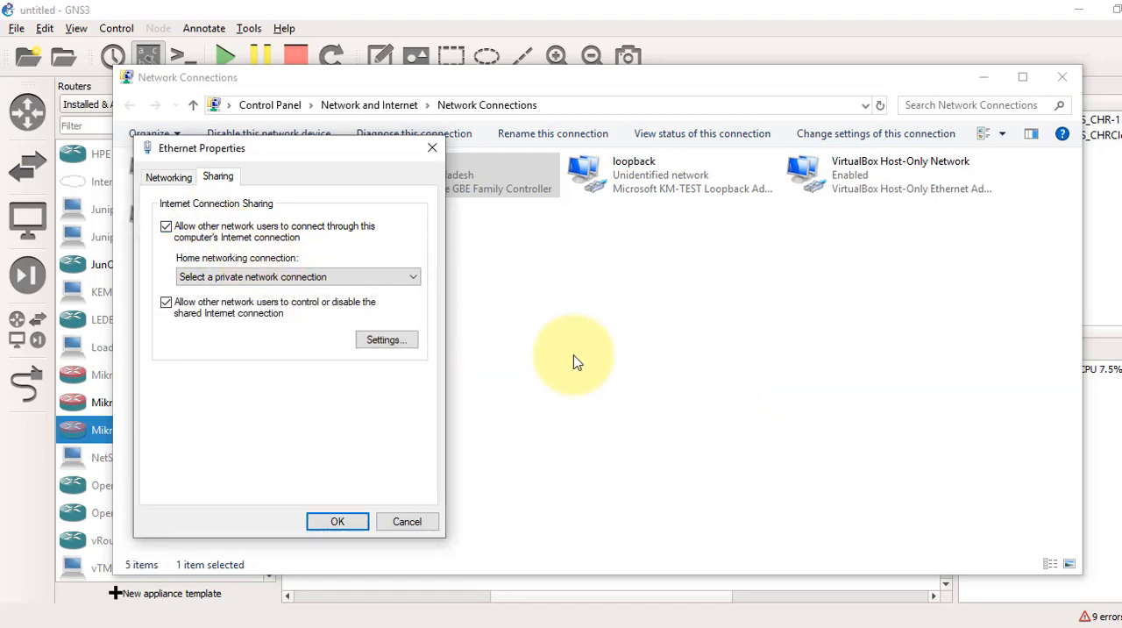
left_click(296, 277)
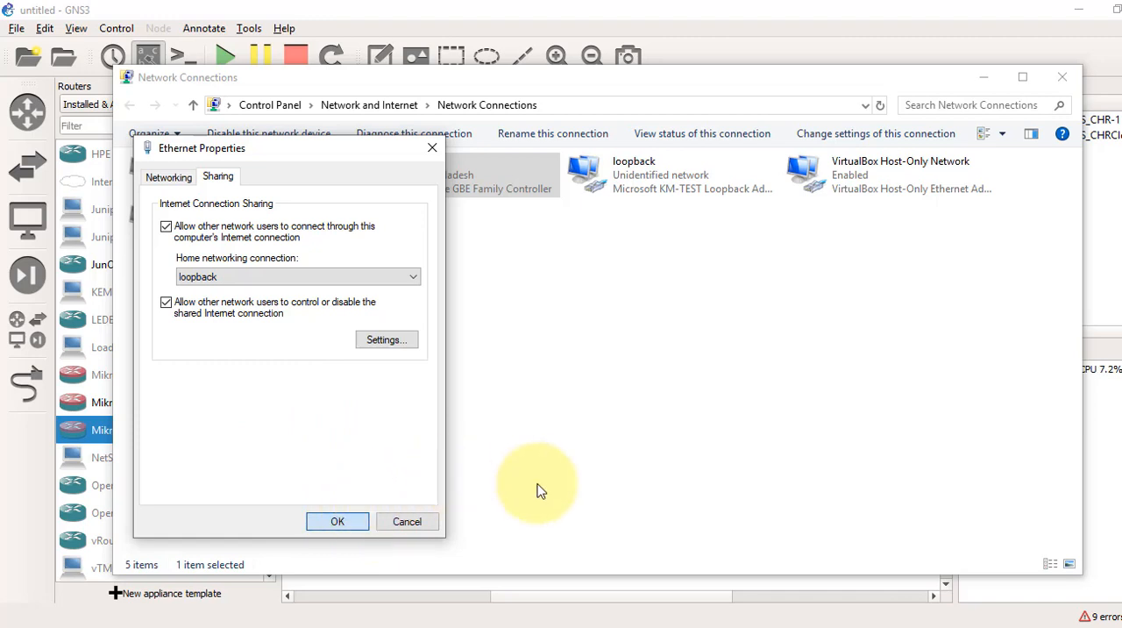
left_click(336, 521)
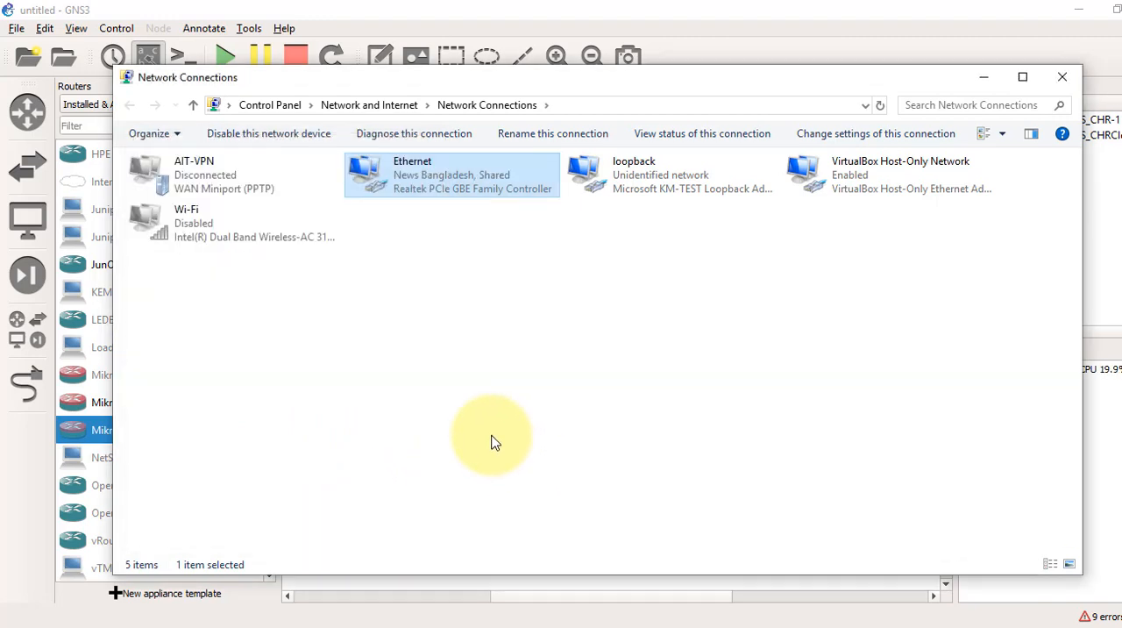
mouse_move(605, 533)
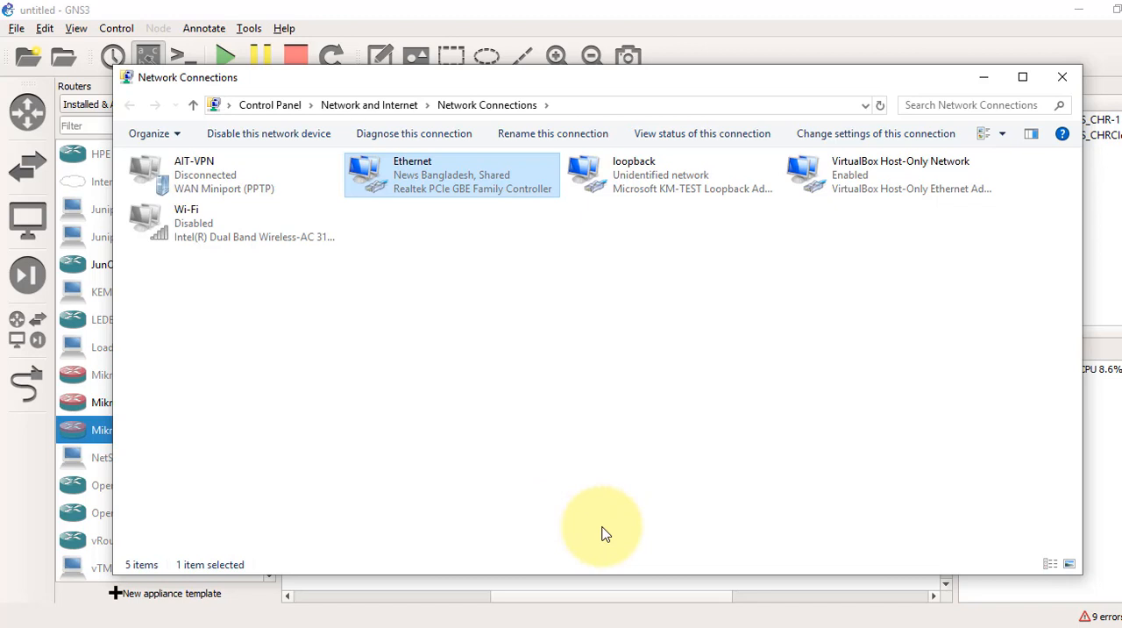
left_click(1063, 77)
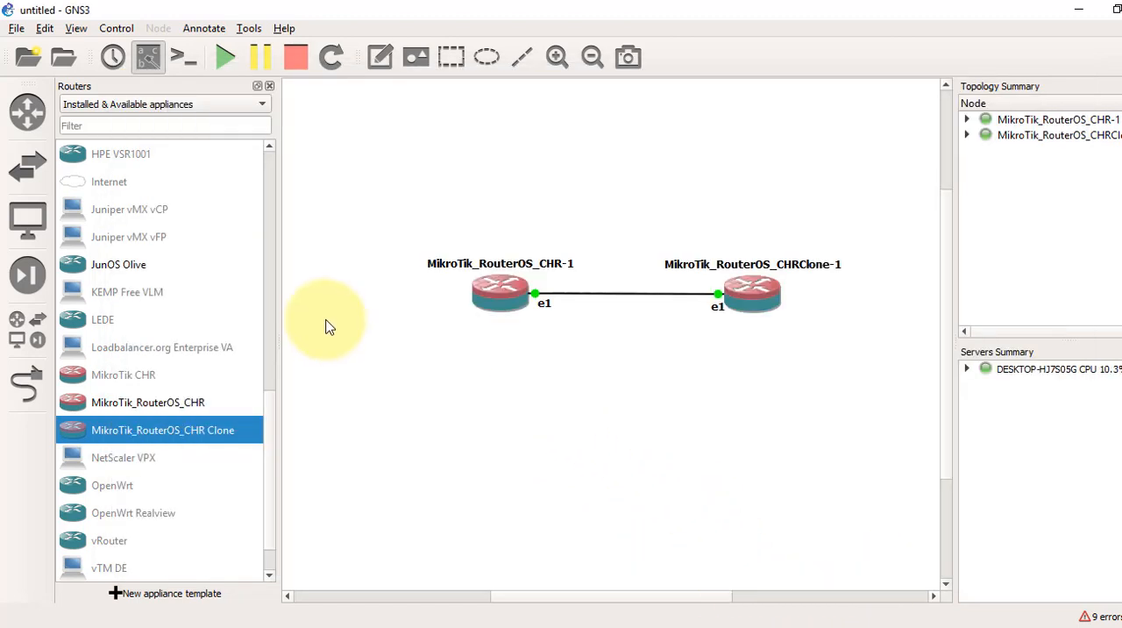
mouse_move(26, 324)
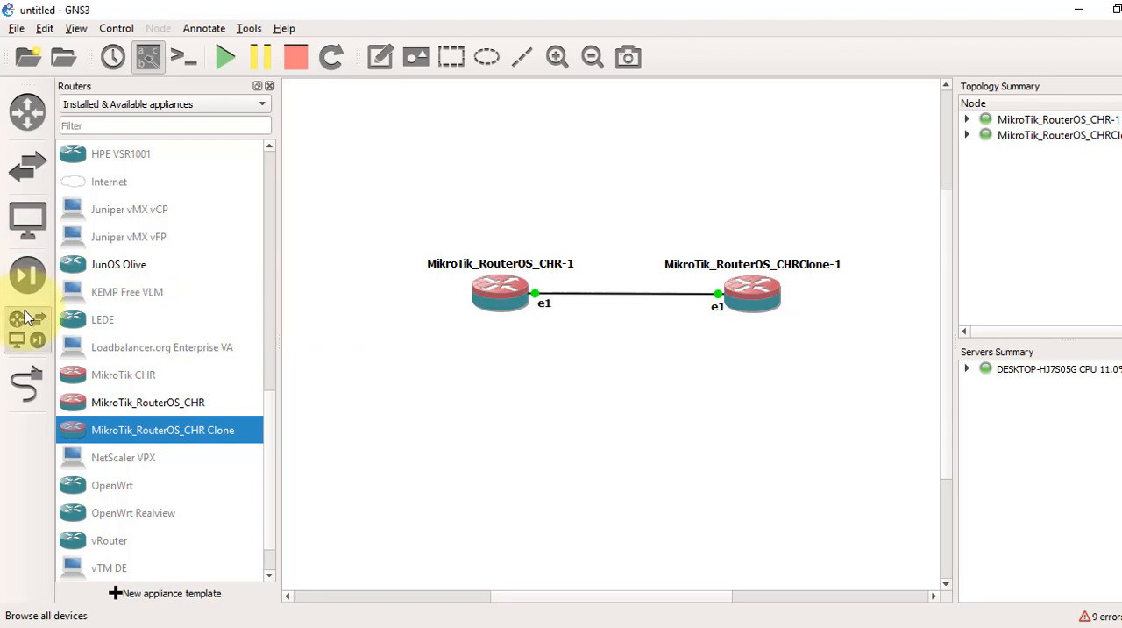
- Drag a Cloud node from the All devices list and position Cloud-1 above CHR-1
left_click(27, 330)
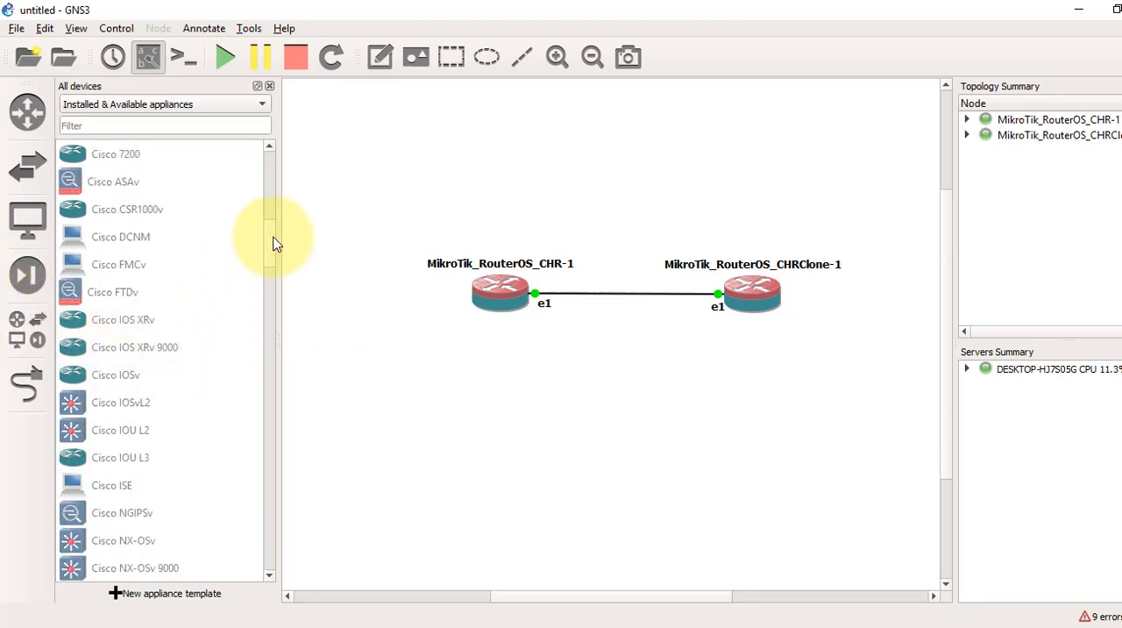
scroll("up", 3)
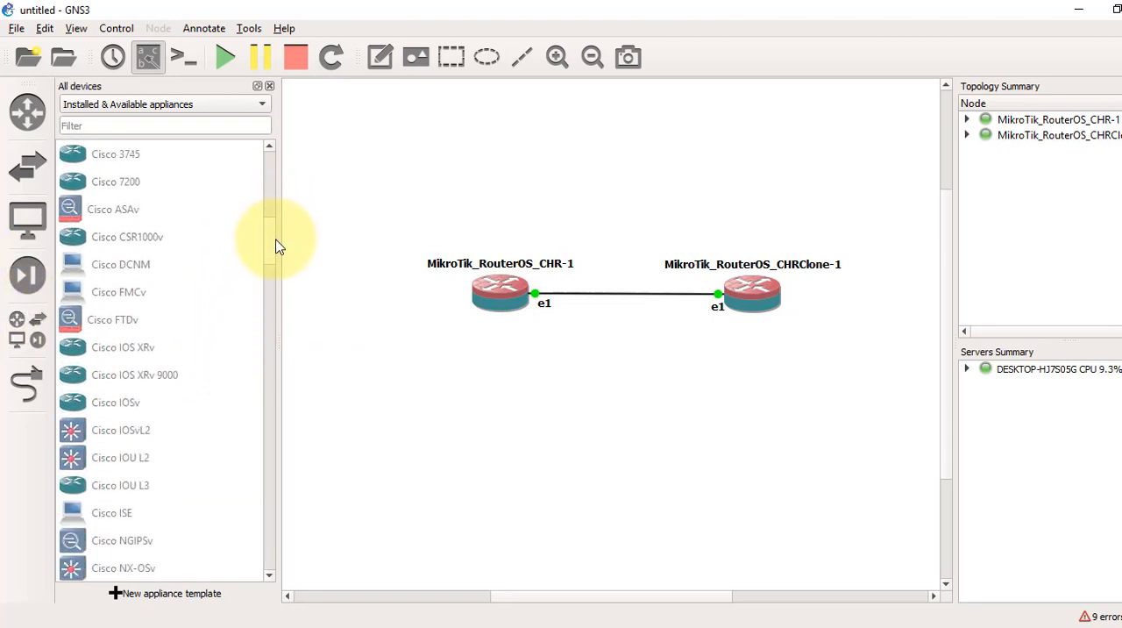
scroll("down", 3)
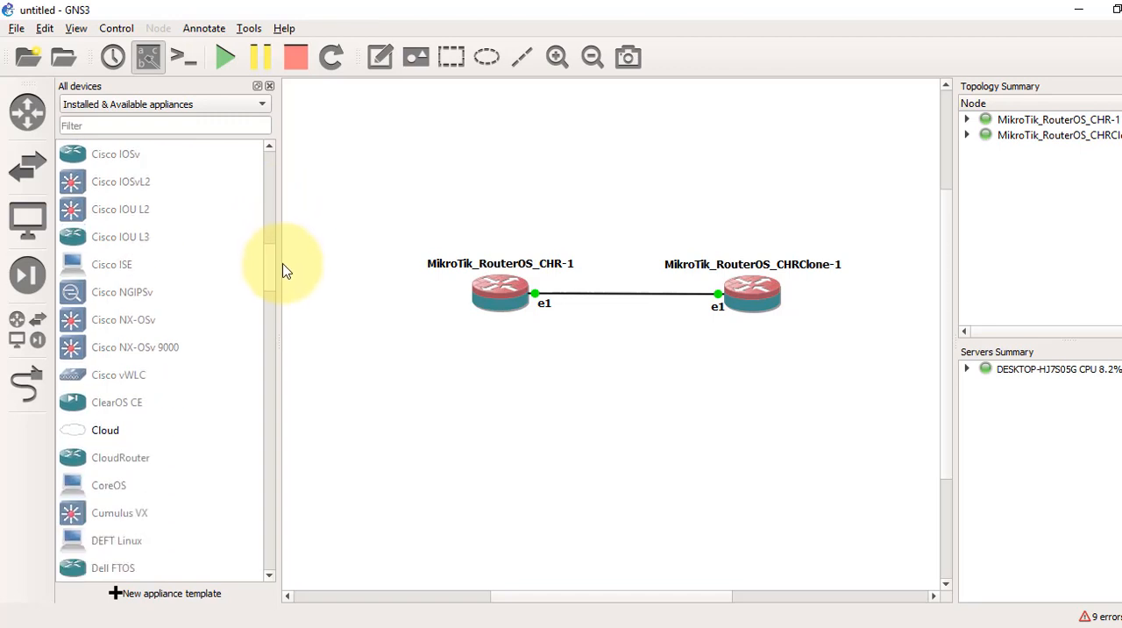
left_click_drag(105, 429, 499, 156)
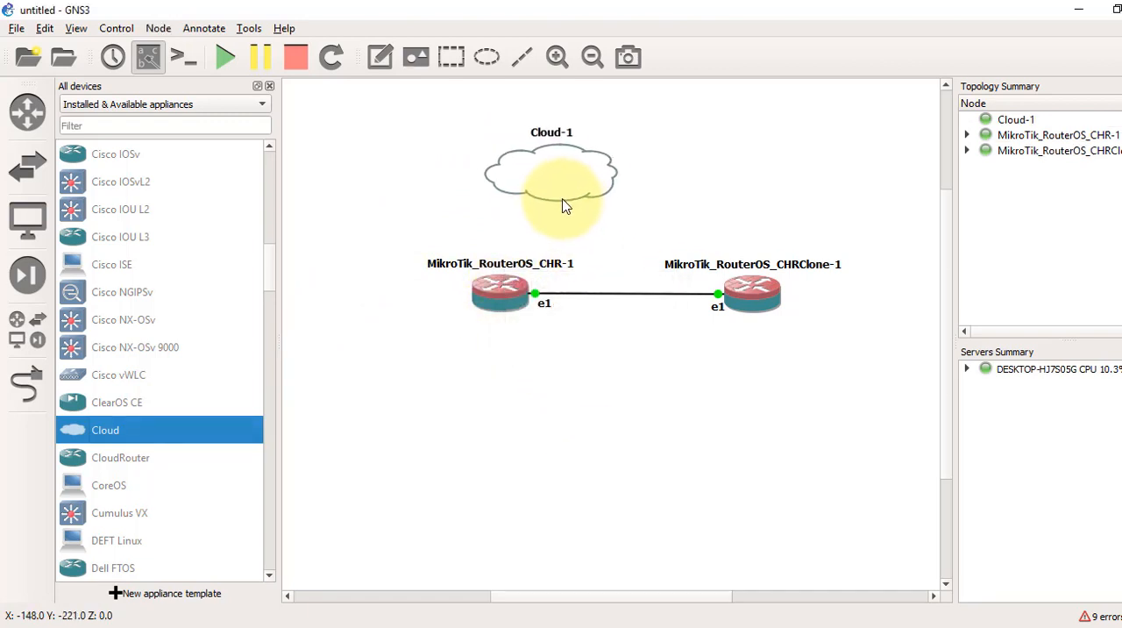
left_click_drag(551, 184, 498, 166)
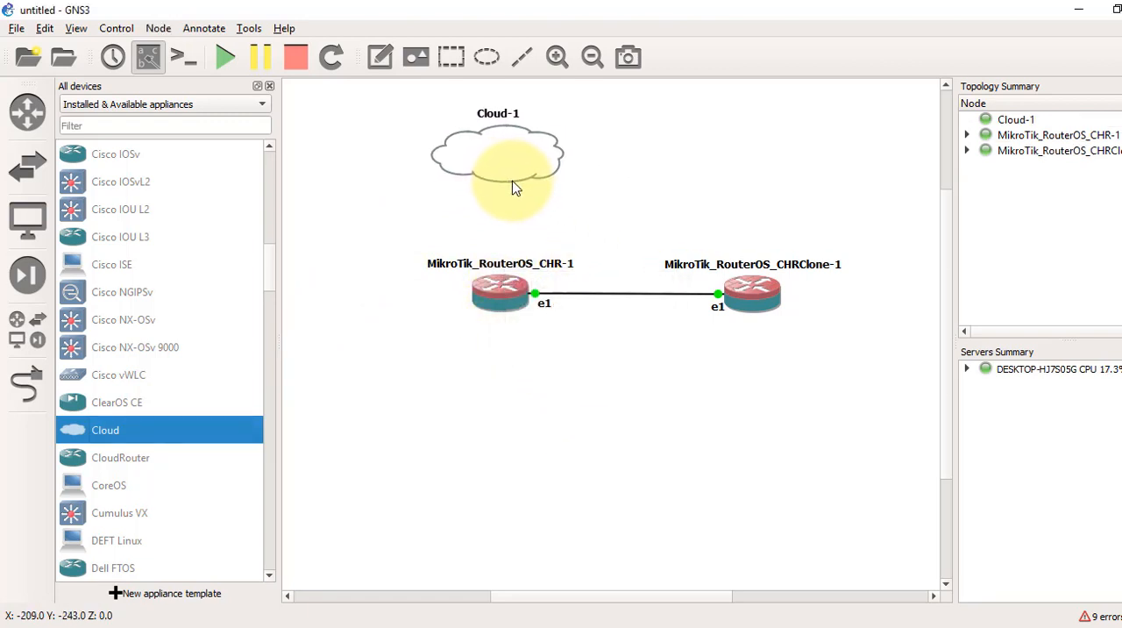
- Open Cloud-1's configuration and reveal the special Ethernet interfaces
right_click(512, 175)
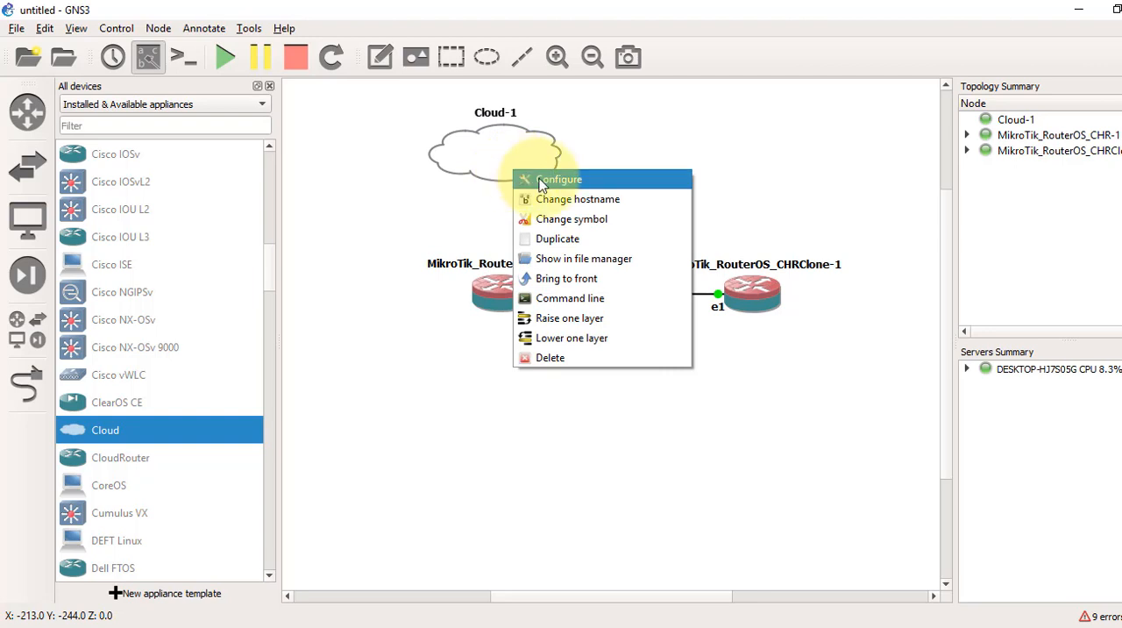
left_click(558, 178)
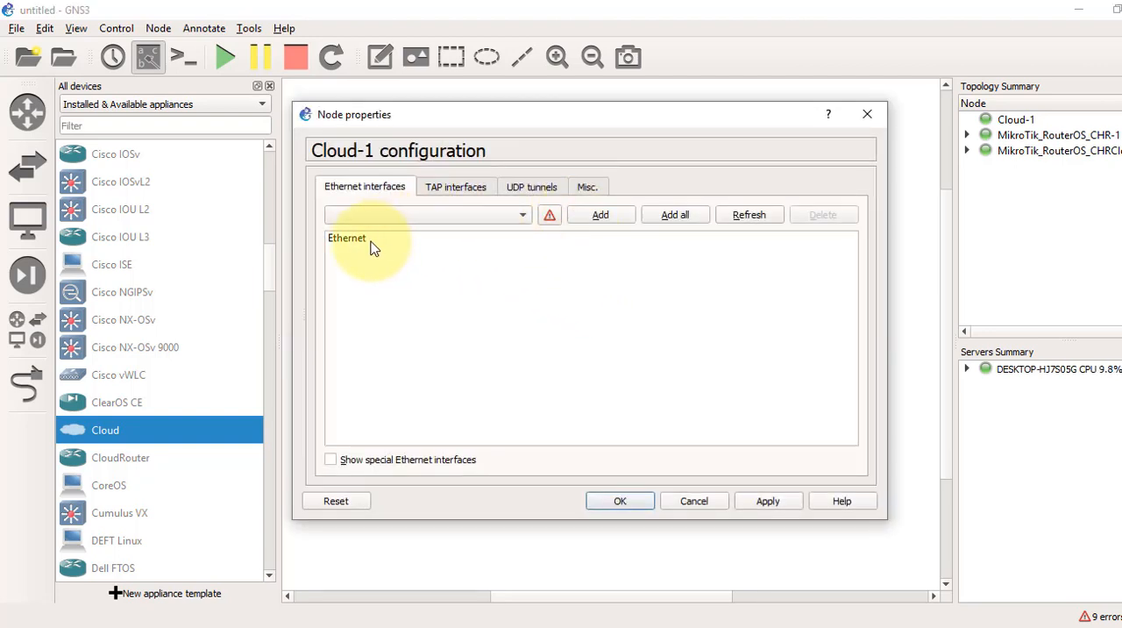
left_click(351, 238)
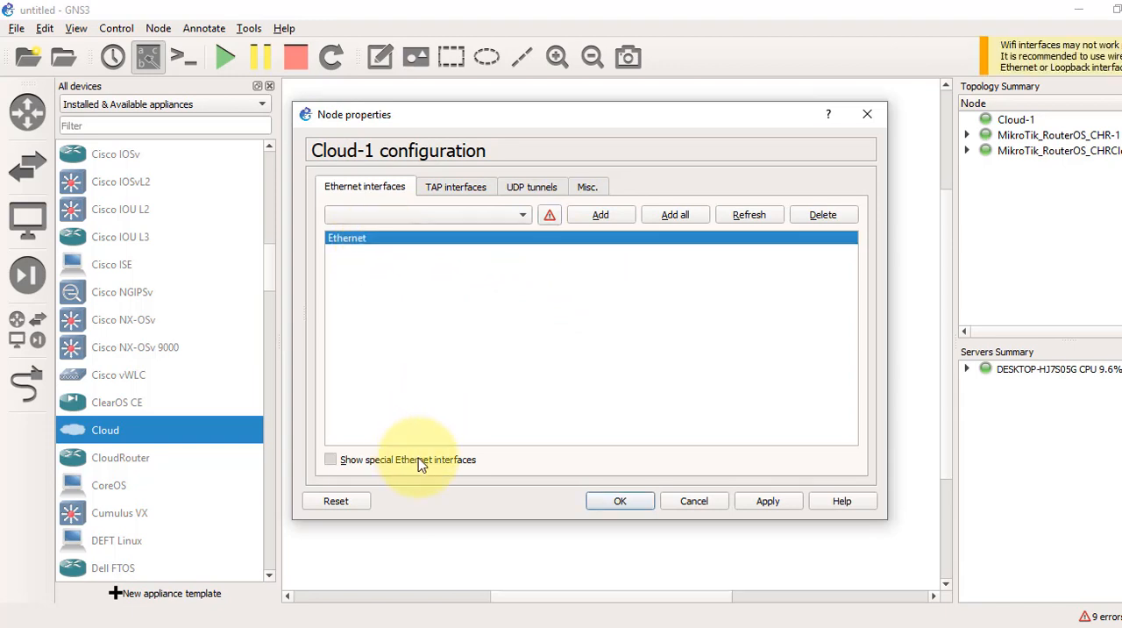
left_click(330, 459)
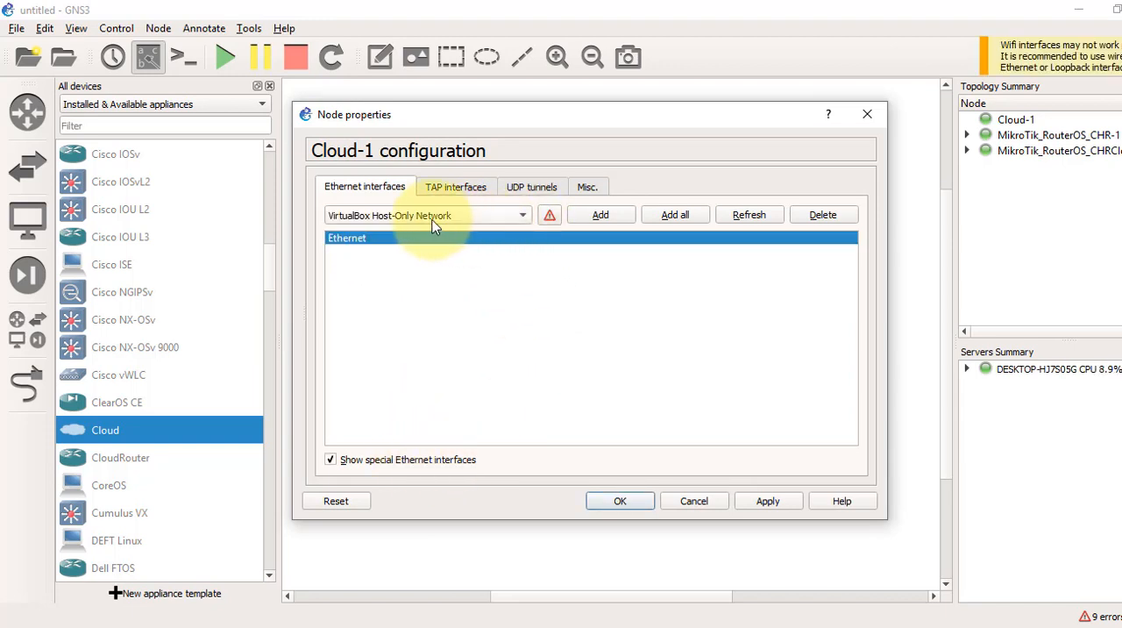
- Add the loopback adapter to Cloud-1's interface list and close the configuration
left_click(424, 214)
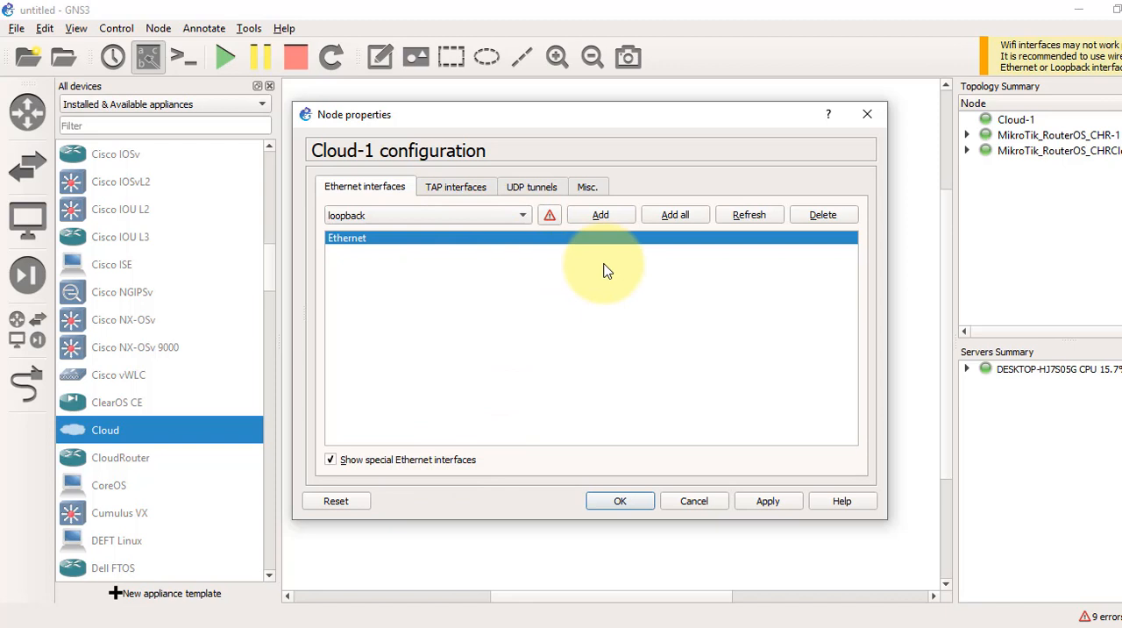
left_click(599, 213)
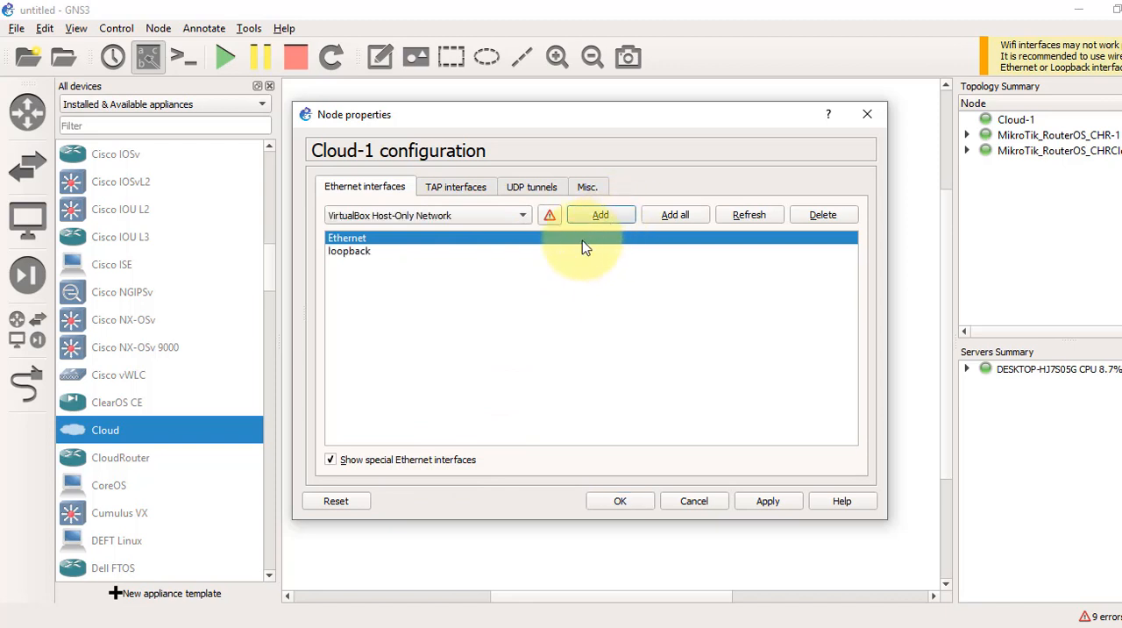
left_click(349, 250)
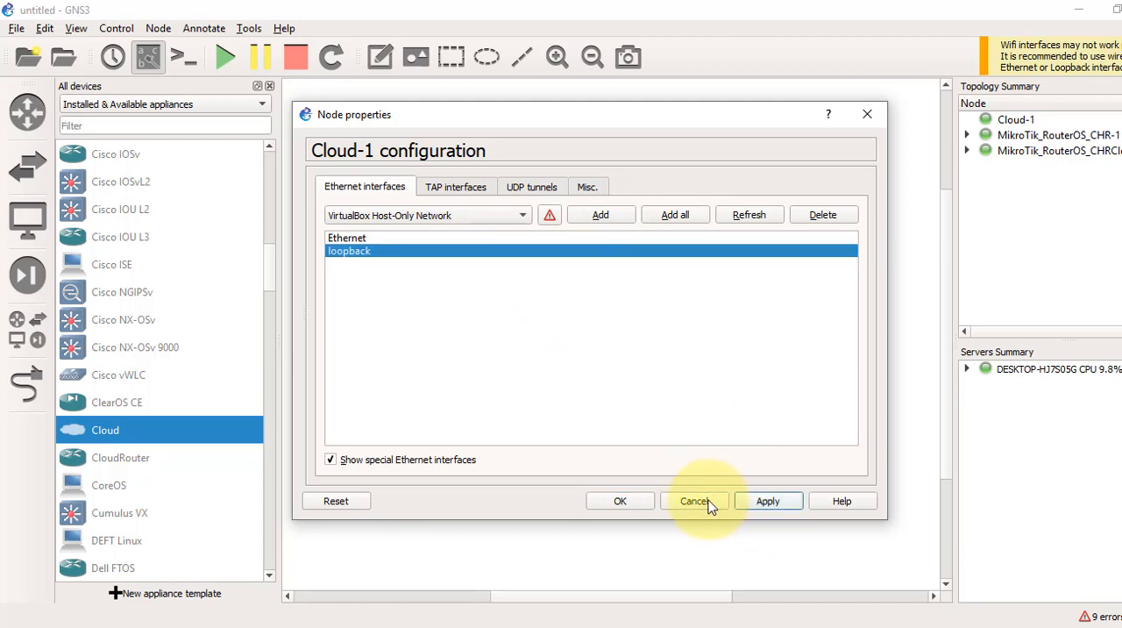
left_click(694, 501)
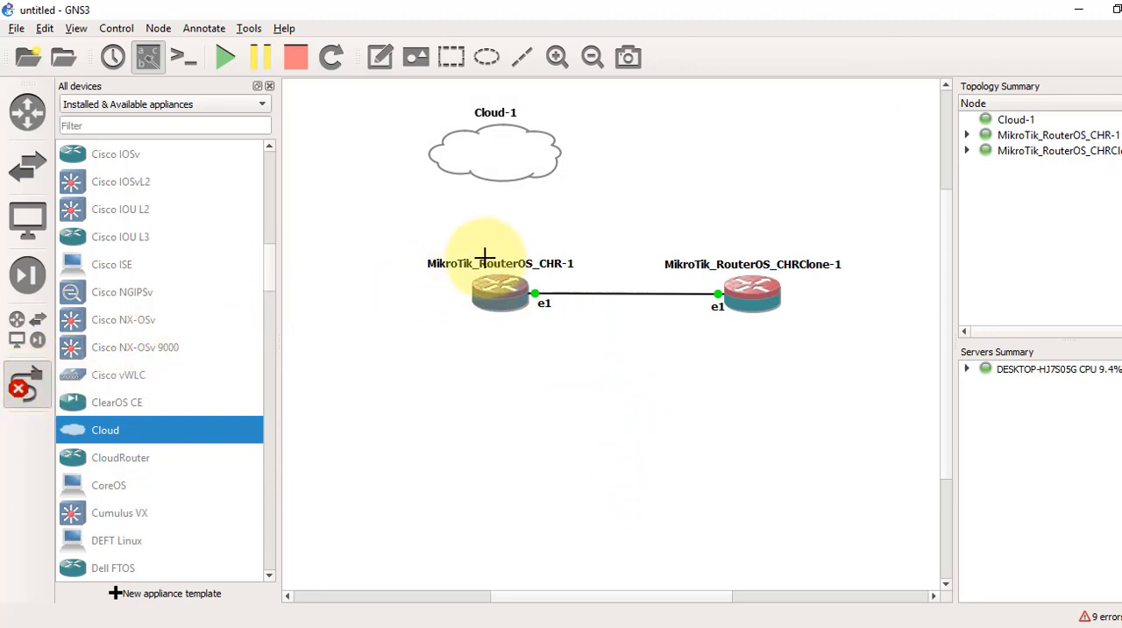
- Draw a link from CHR-1 to Cloud-1 attached to its loopback interface
left_click_drag(494, 254, 494, 281)
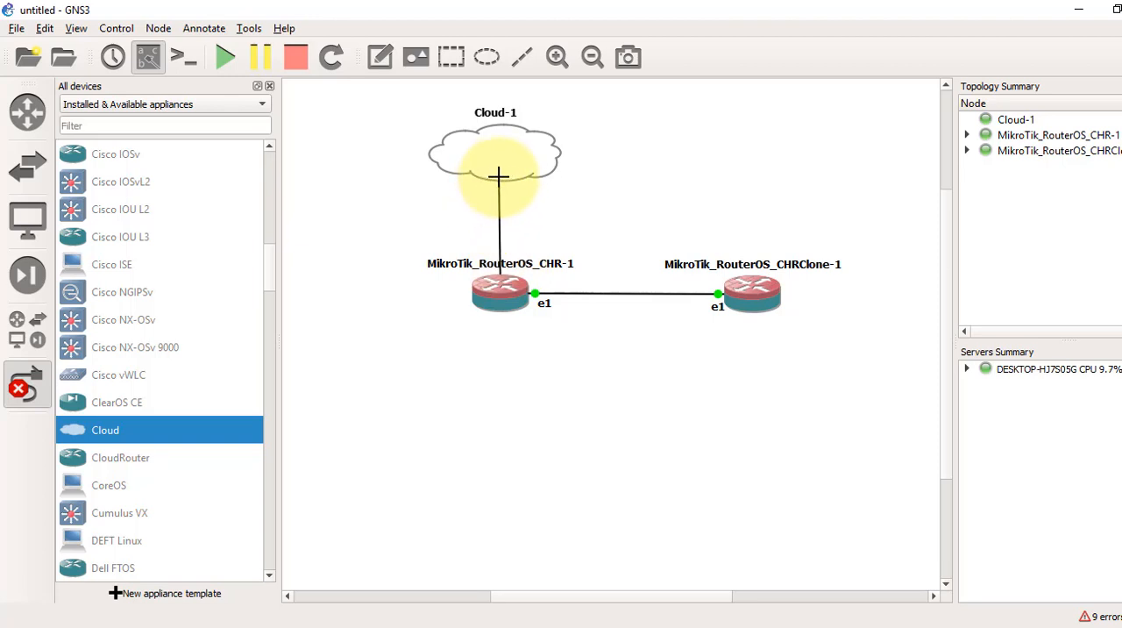
right_click(494, 175)
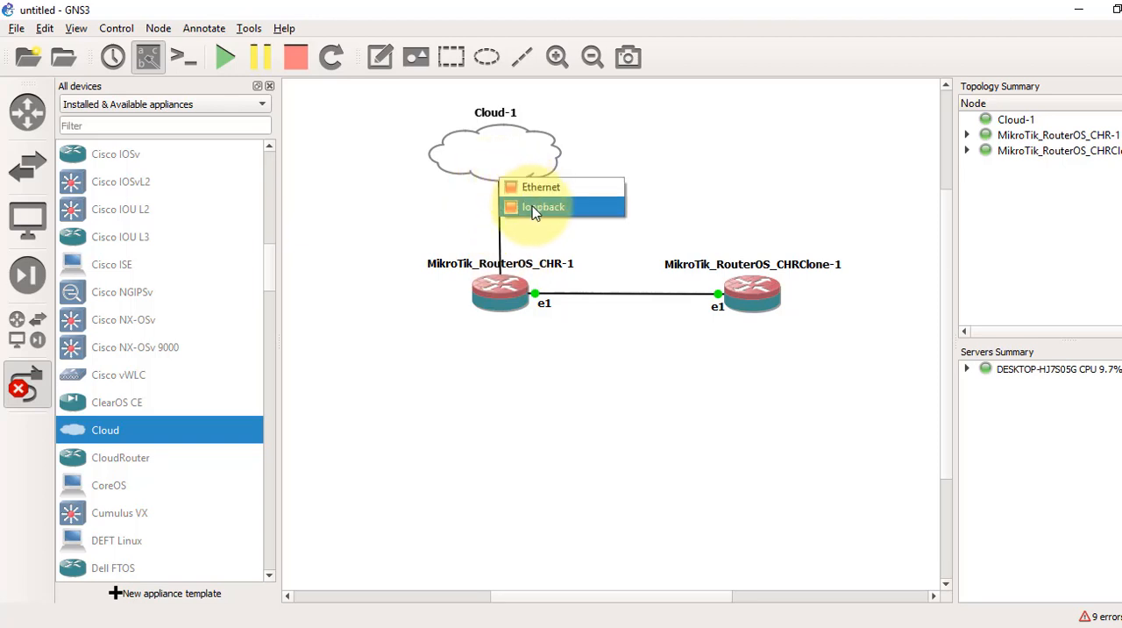
left_click(543, 205)
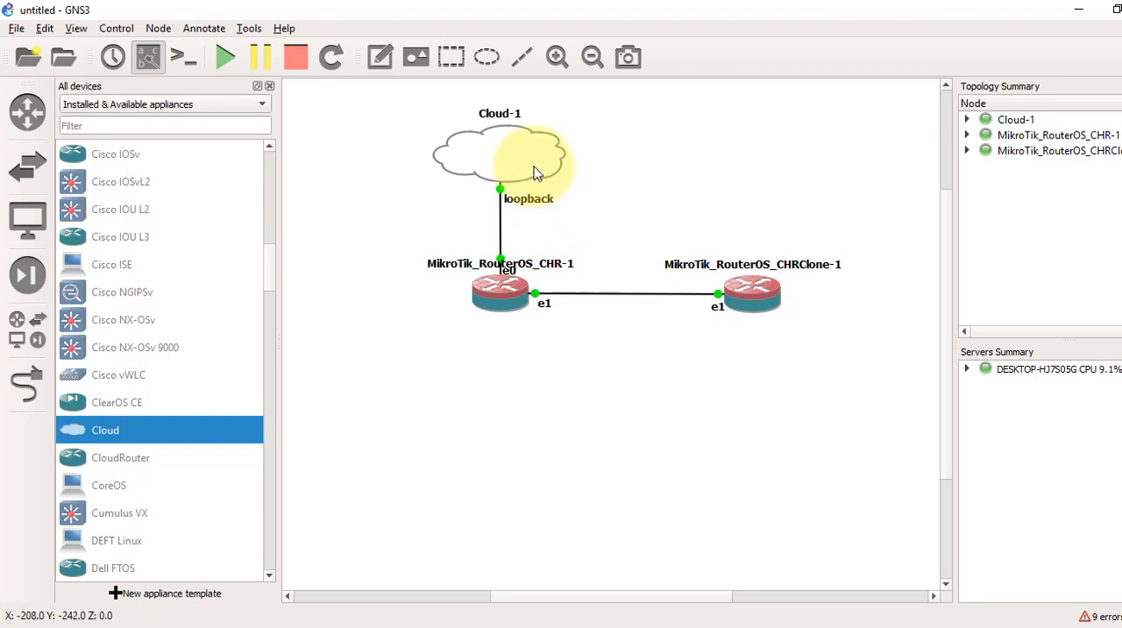
- Open CHR-1's custom console, log in as admin and decline the license prompt with n
right_click(499, 290)
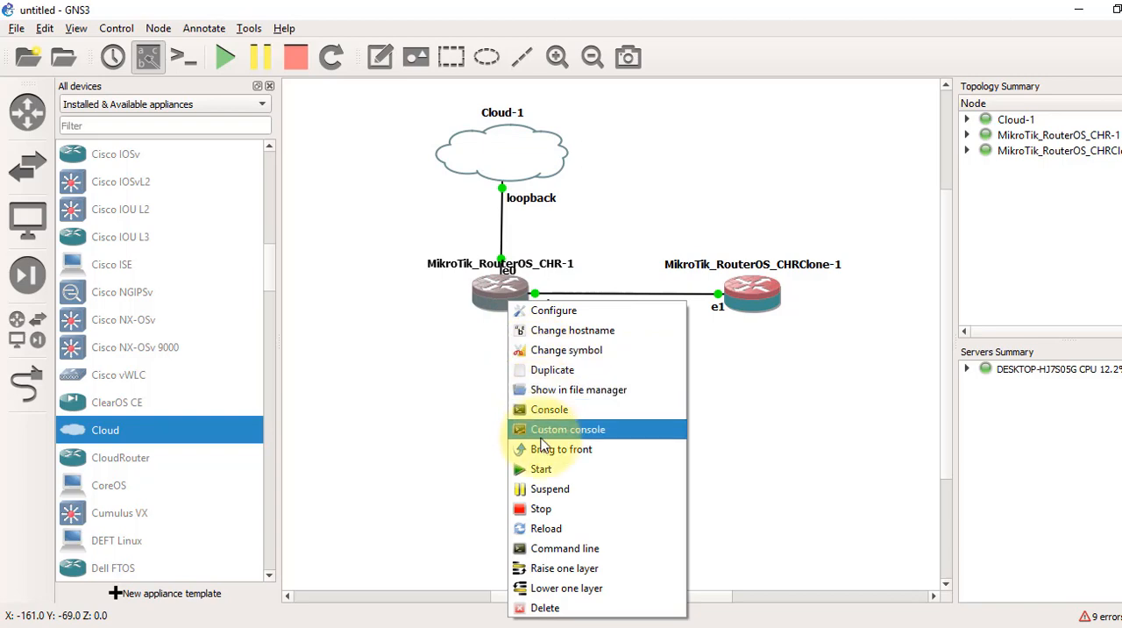
left_click(561, 403)
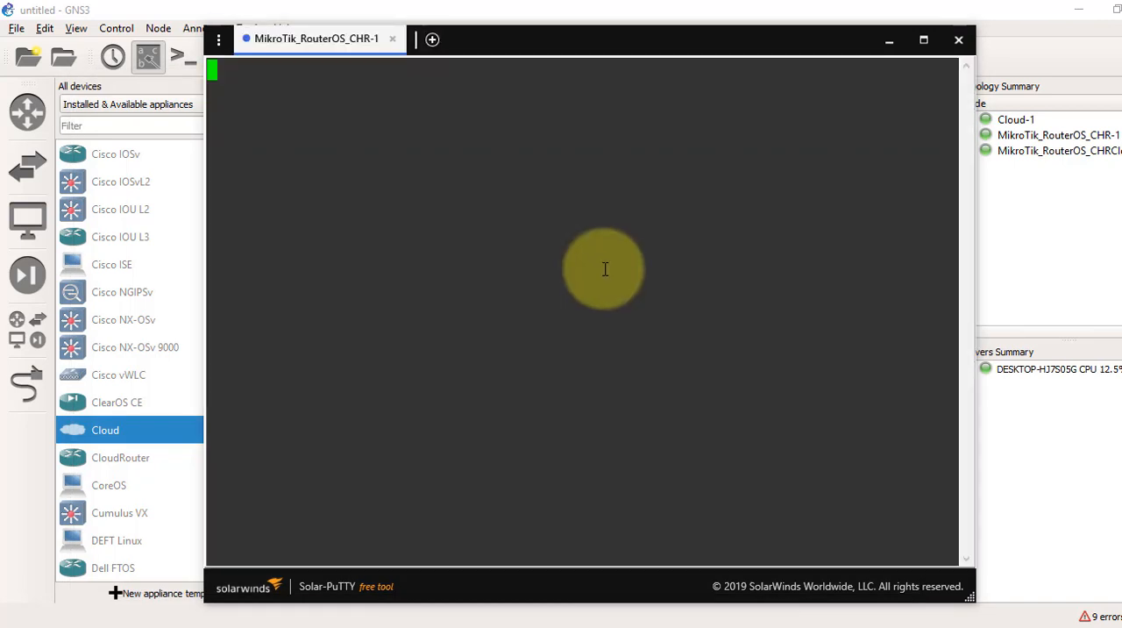
mouse_move(495, 84)
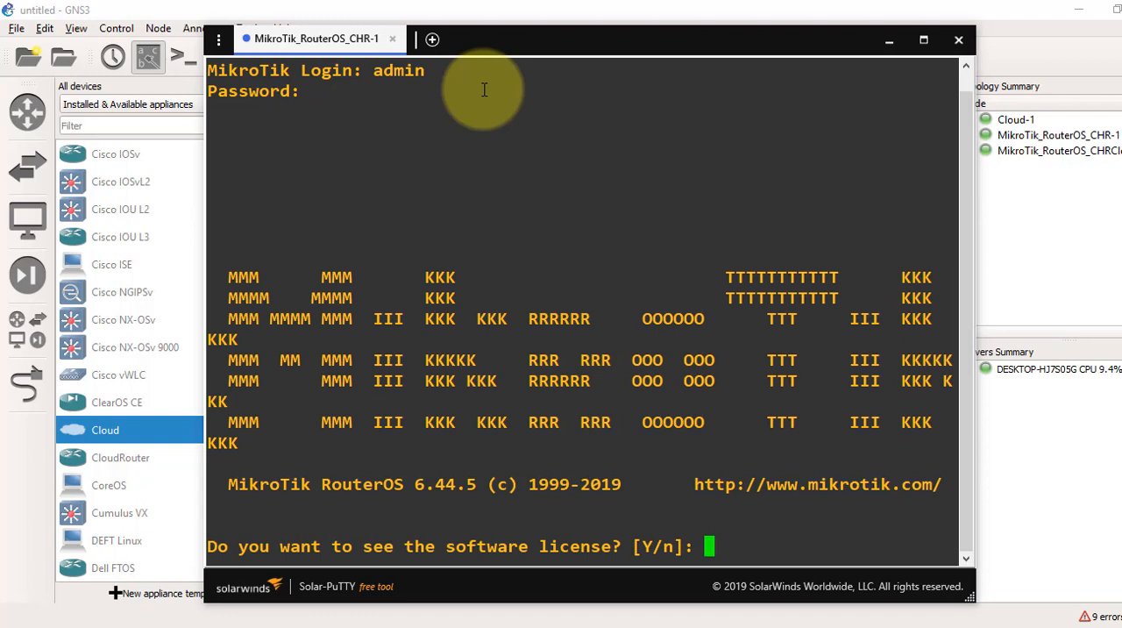
type("n")
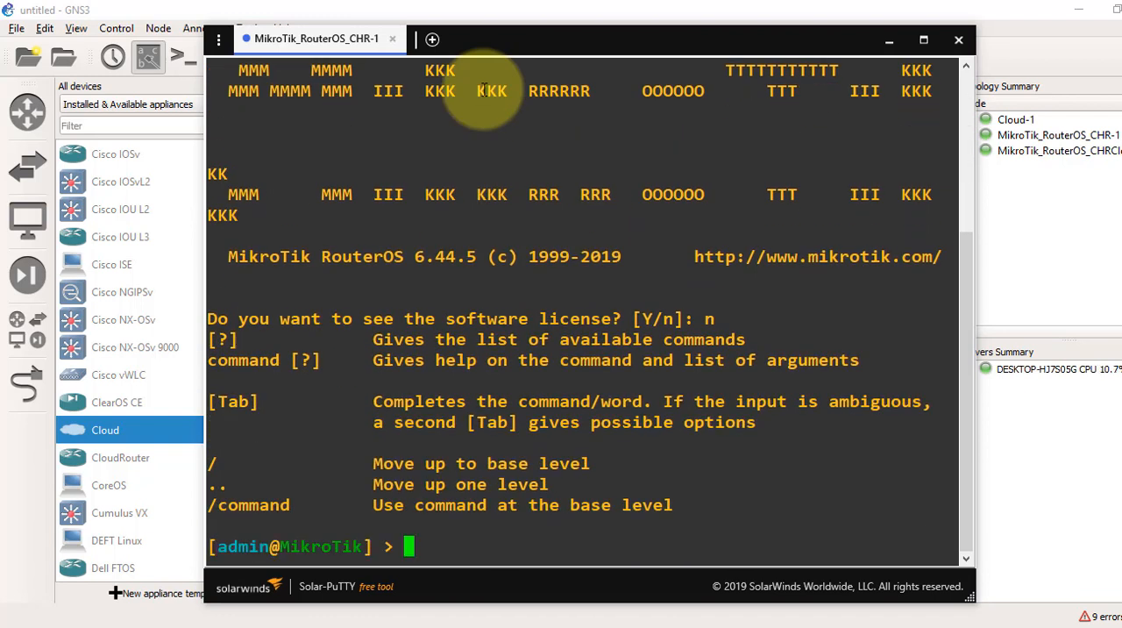
- Run 'ip address add address=10.0.0.1/24 interface=ether2' on CHR-1
type("ip address add address=10")
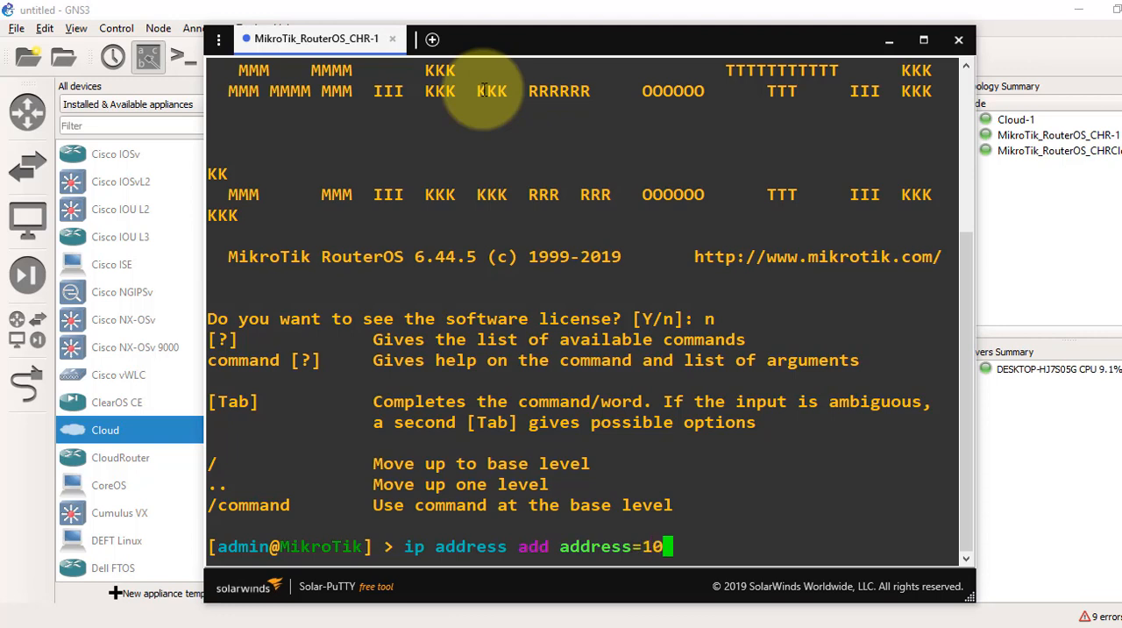
type(".0.0.")
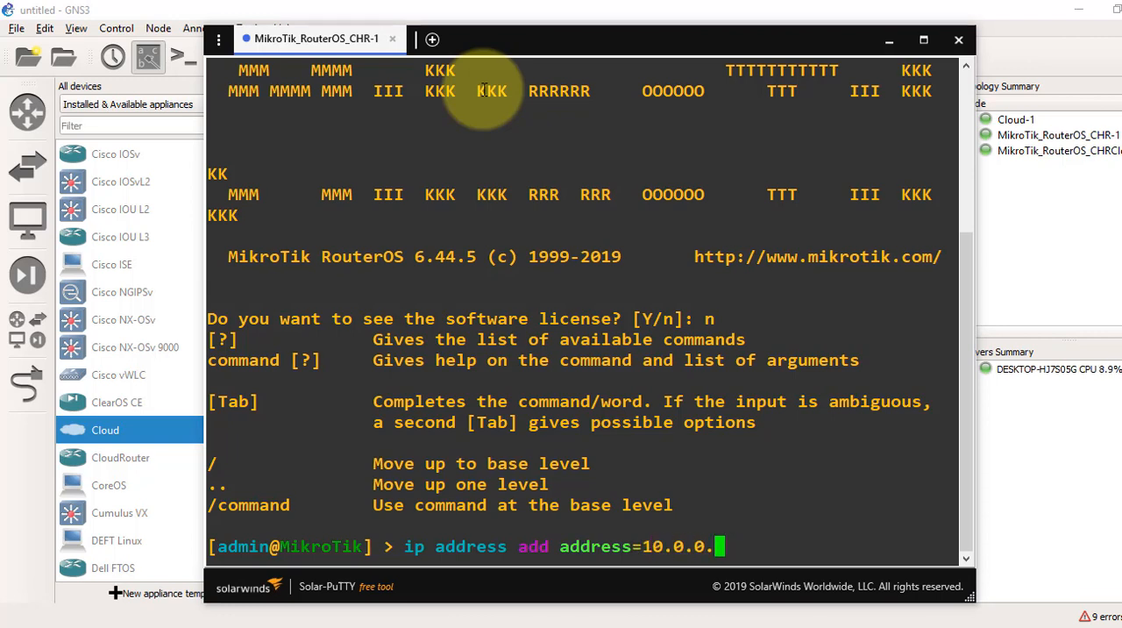
type("1/24")
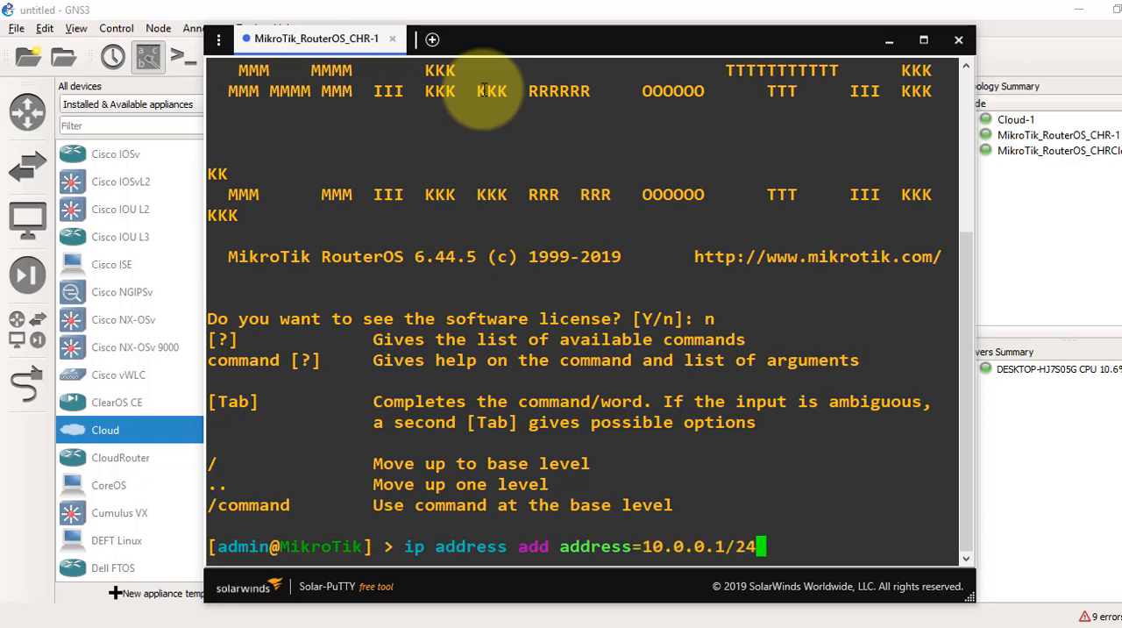
type("interfa")
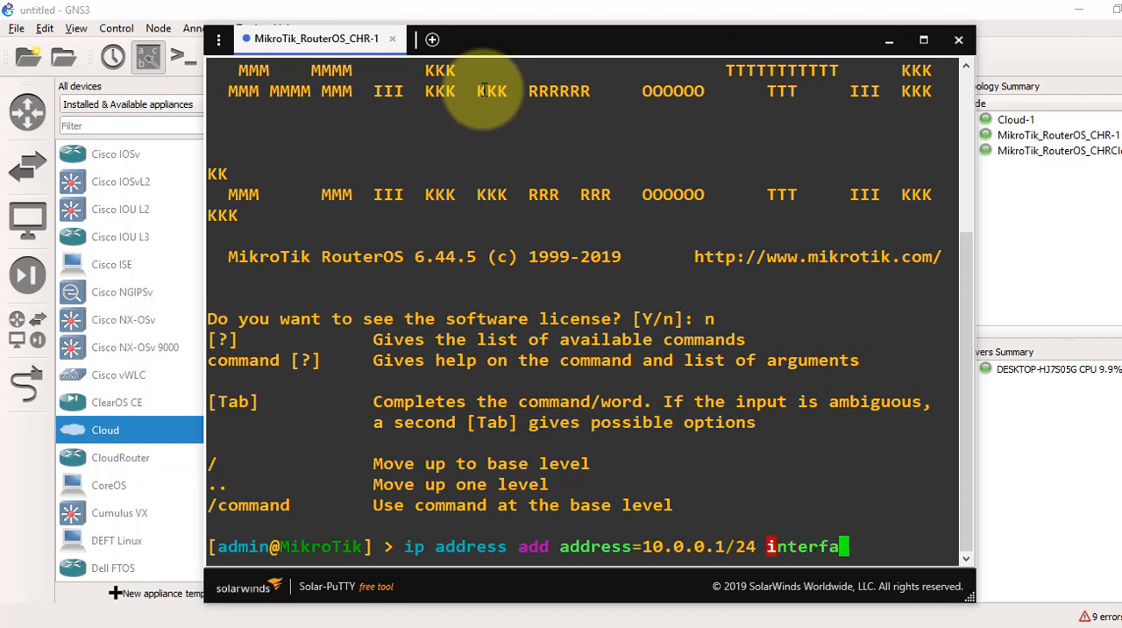
type("ce=ethe")
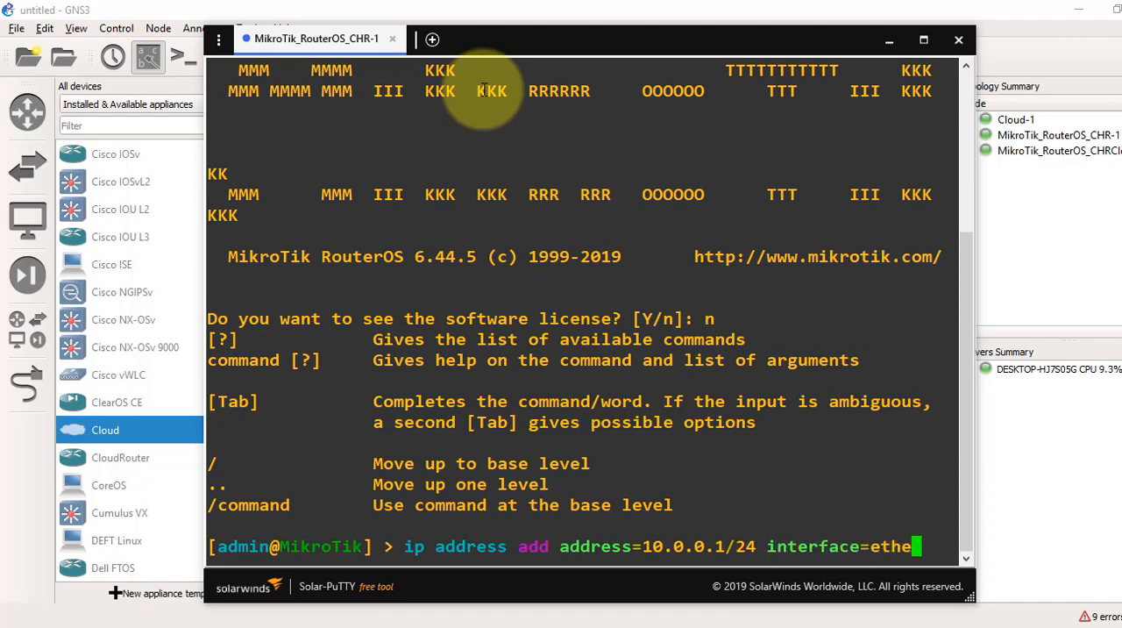
type("r2")
type("p")
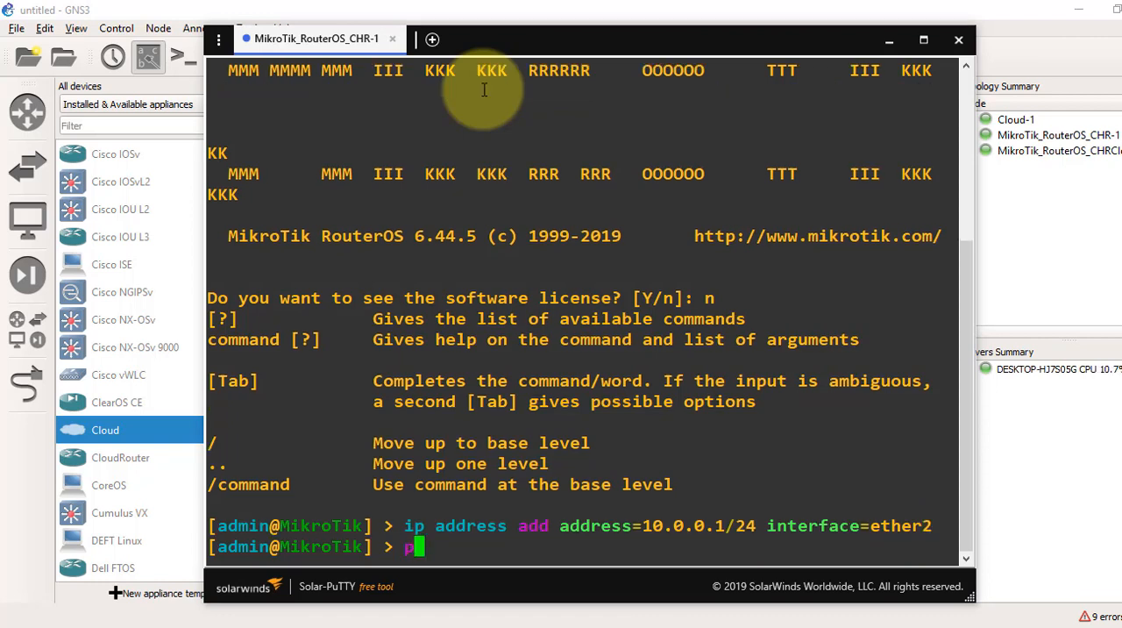
- Ping 10.0.0.2, print the IP addresses and ping 8.8.8.8 from CHR-1
type("ing 10.0.0.2")
type("ip")
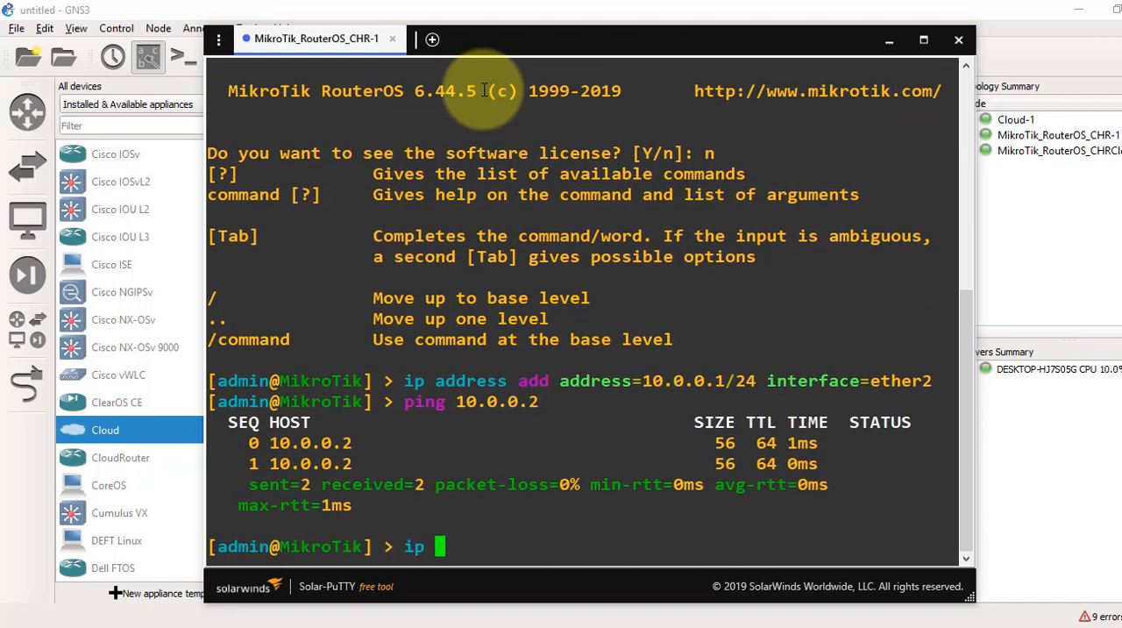
type("address print")
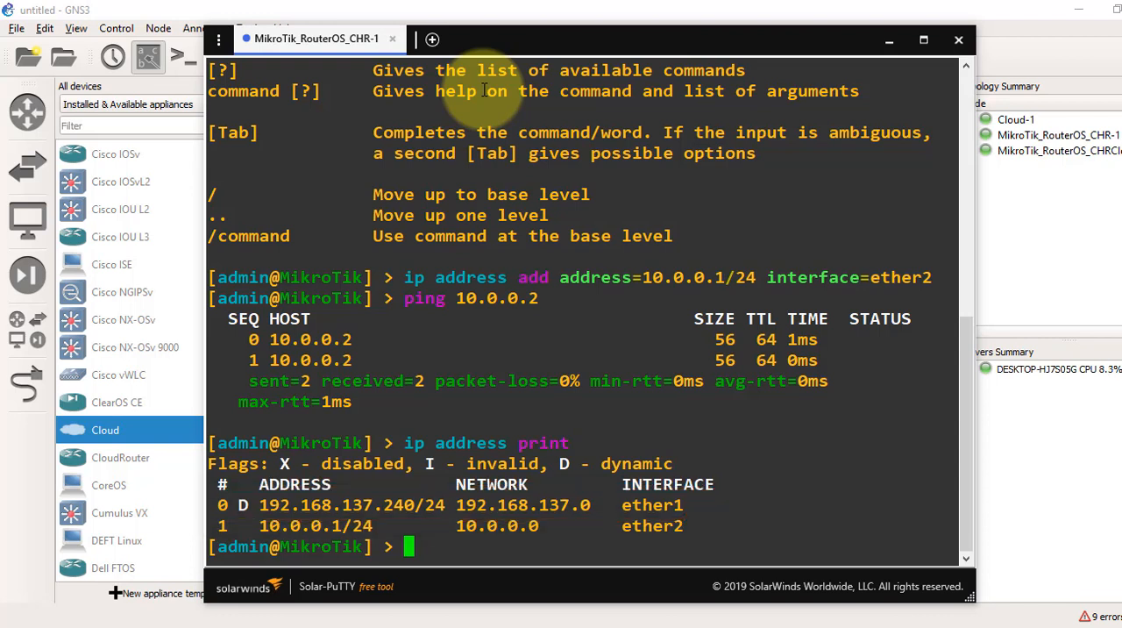
type("ping 8")
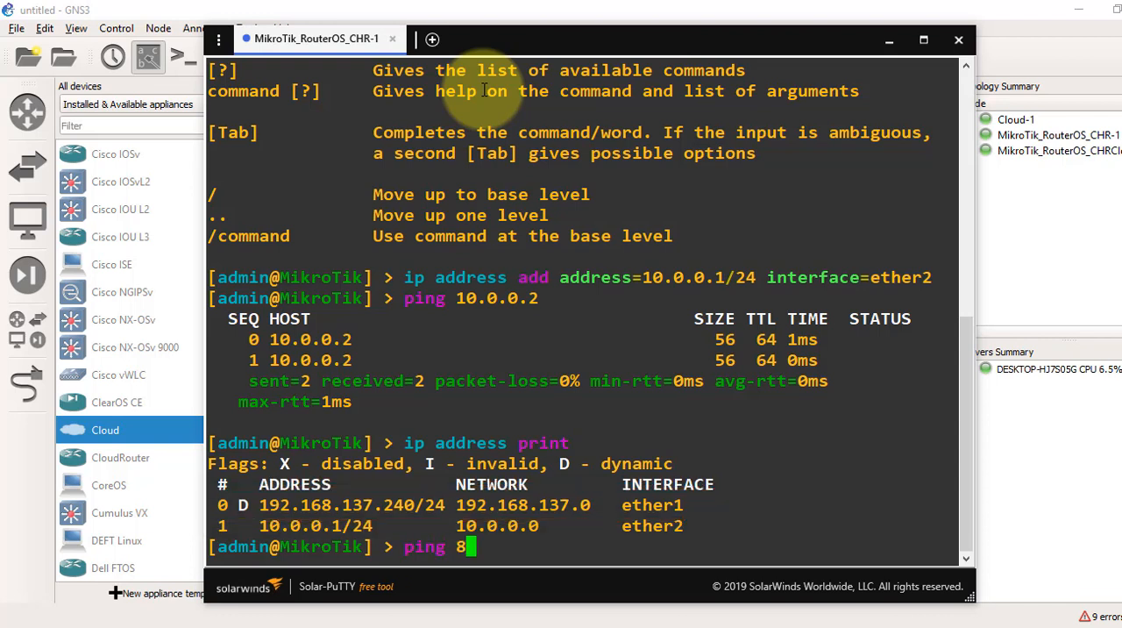
type(".8.8.8")
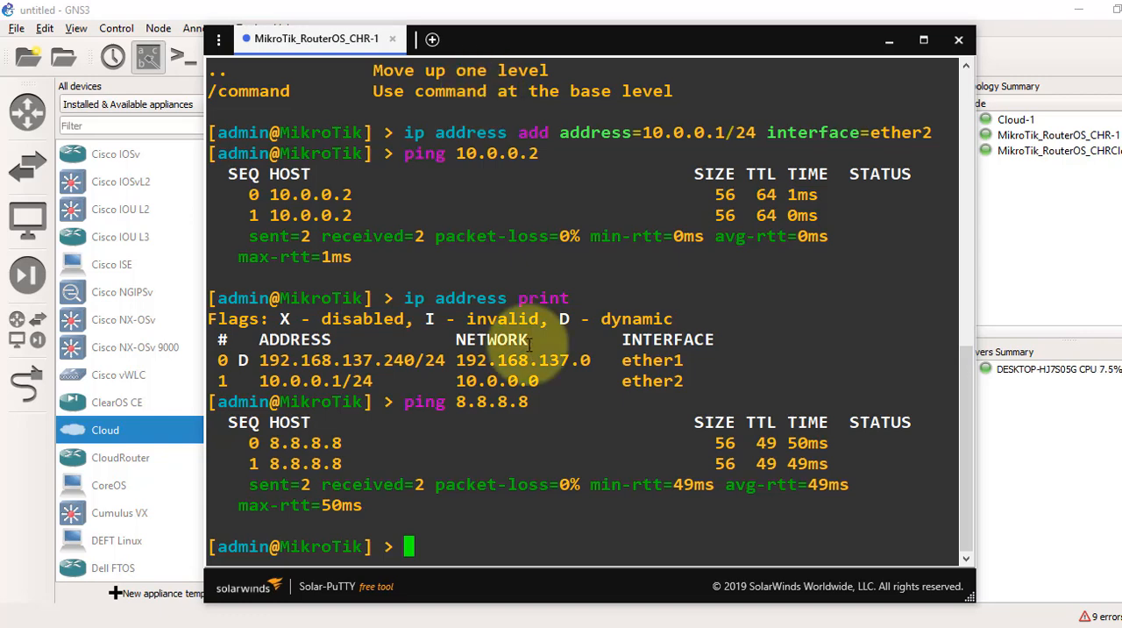
type("ip")
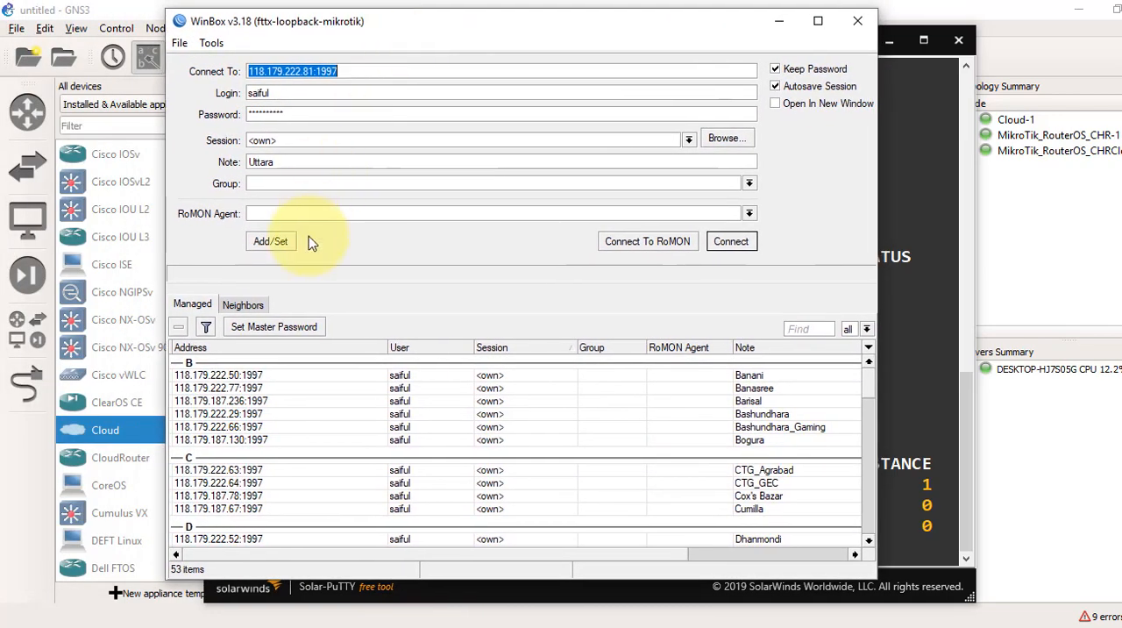
- Connect from Neighbors to the router at 192.168.137.240 as admin with a blank password
left_click(242, 305)
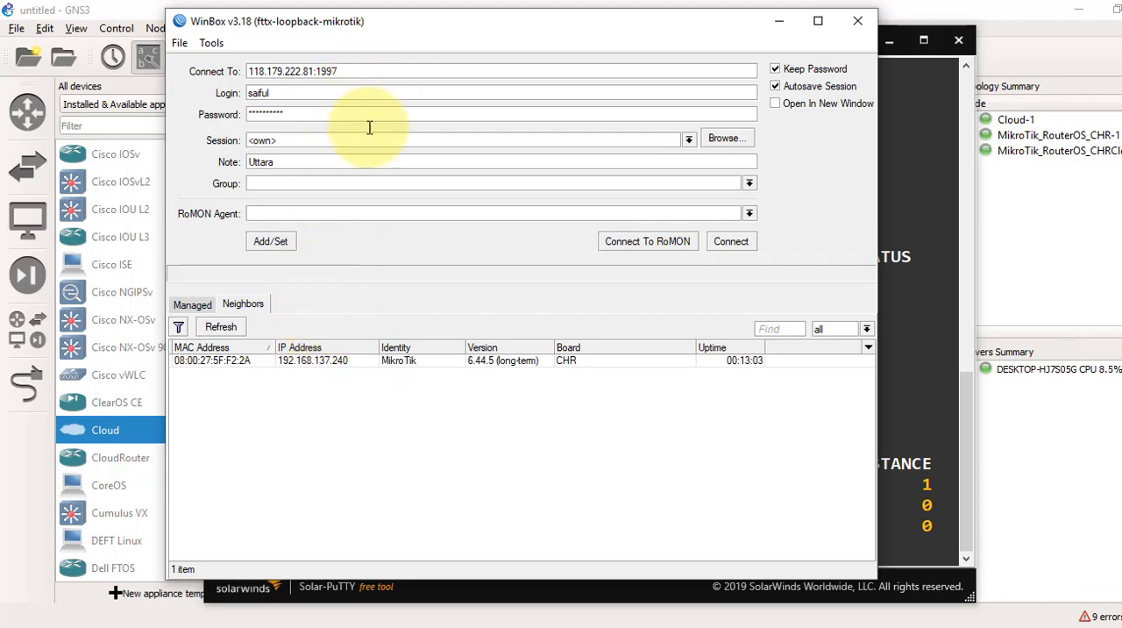
left_click(312, 361)
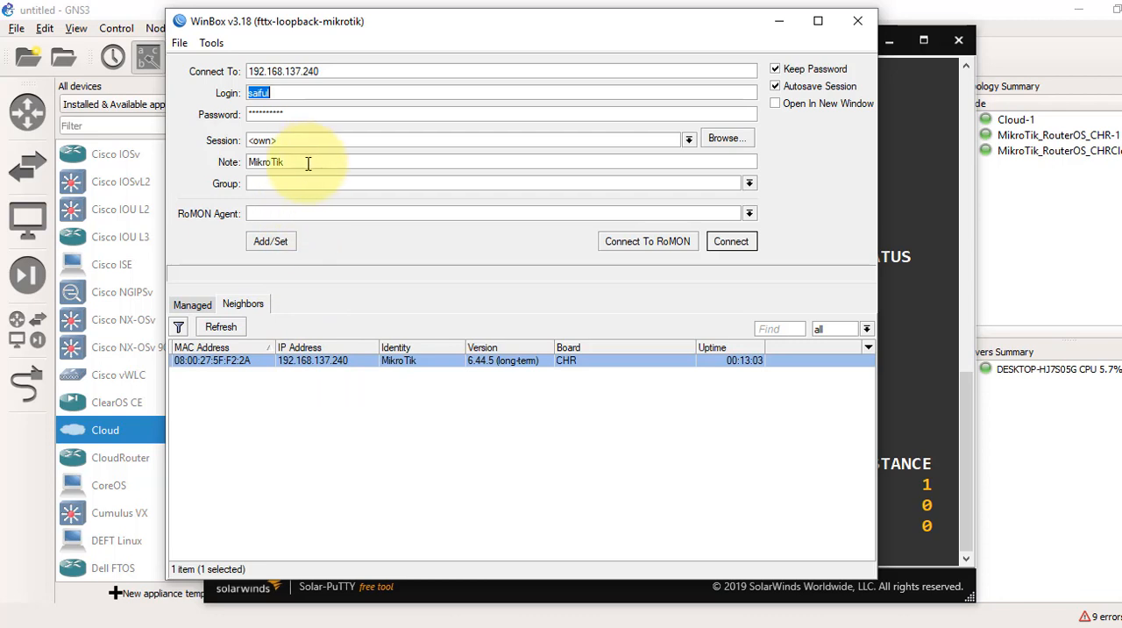
type("admin")
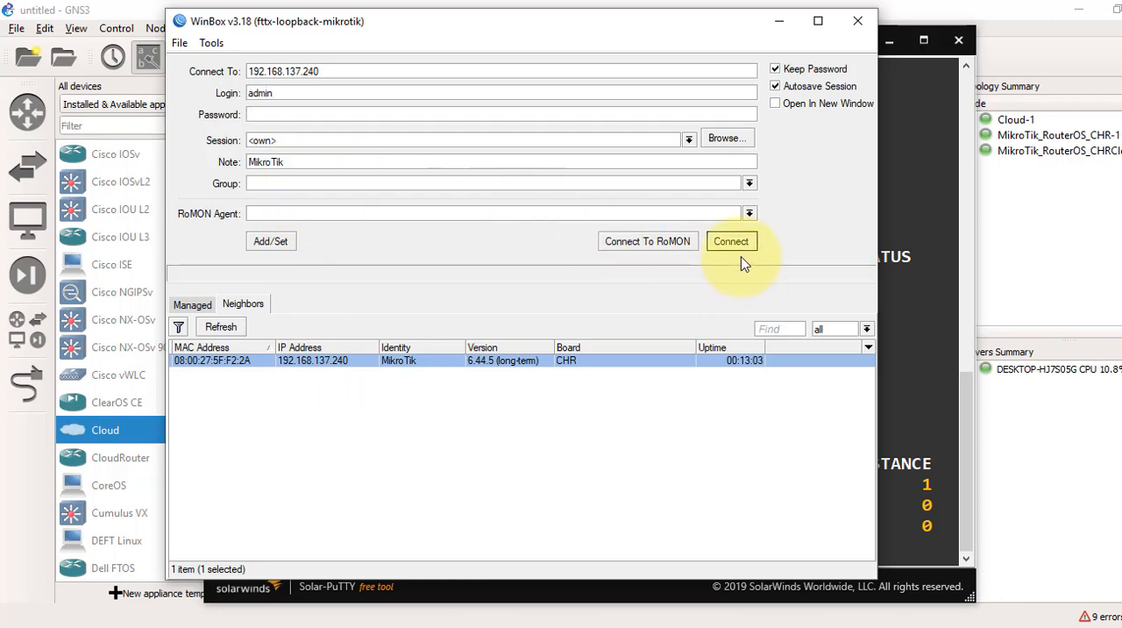
left_click(731, 242)
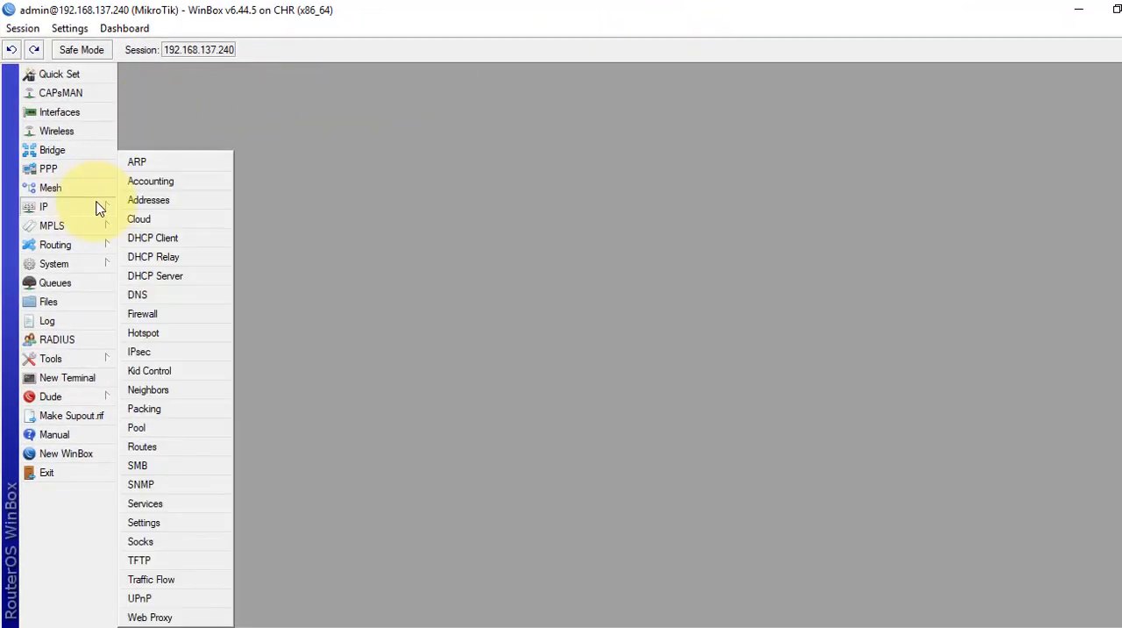
- Review the IP address list showing 10.0.0.1/24 on ether2 and 192.168.137.240/24 on ether1
left_click(147, 200)
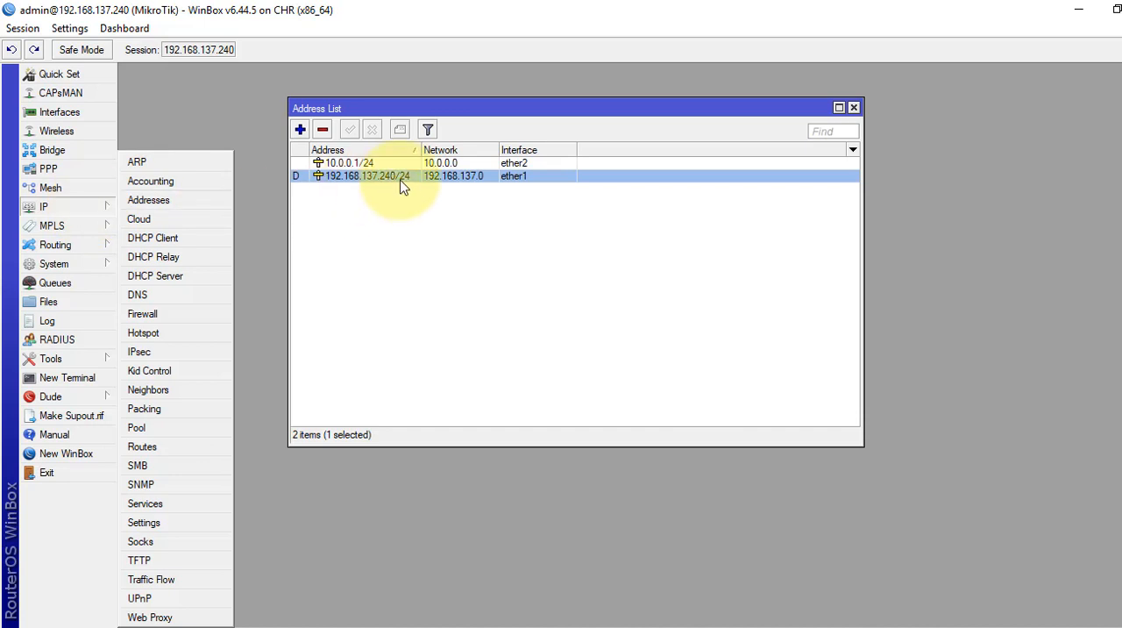
double_click(366, 175)
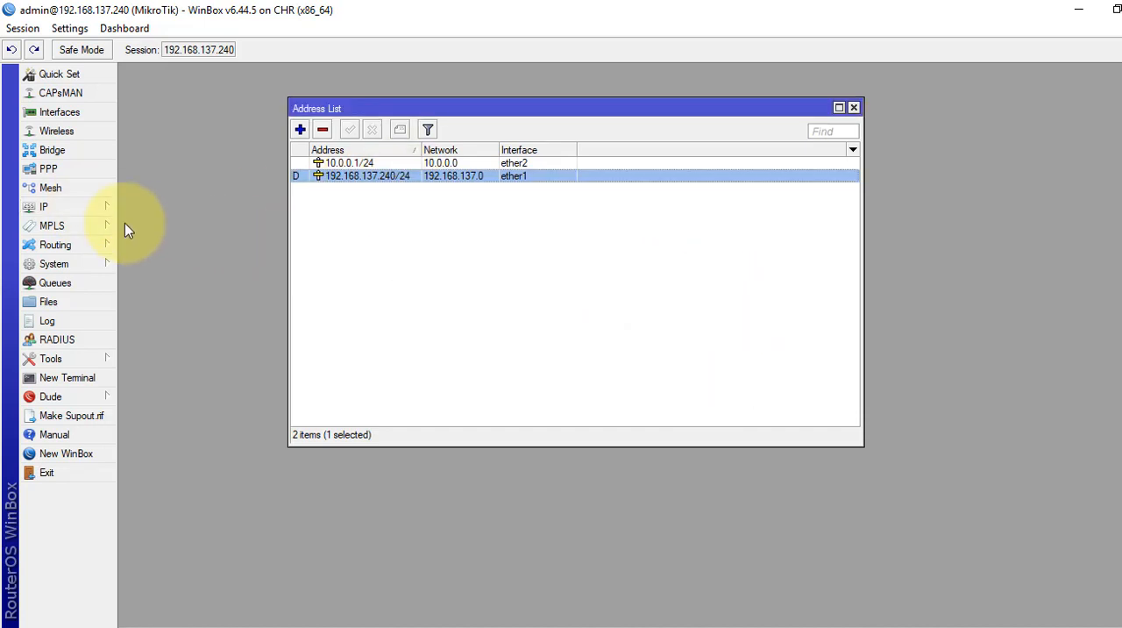
left_click(42, 205)
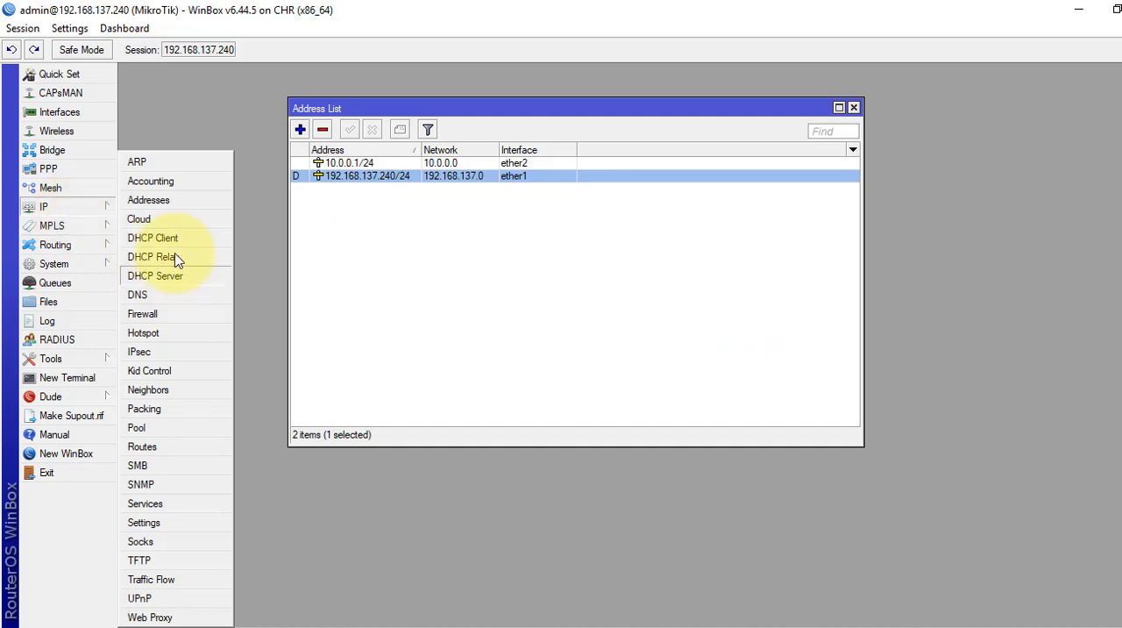
- Inspect the bound ether1 DHCP client entry and close its details
left_click(153, 239)
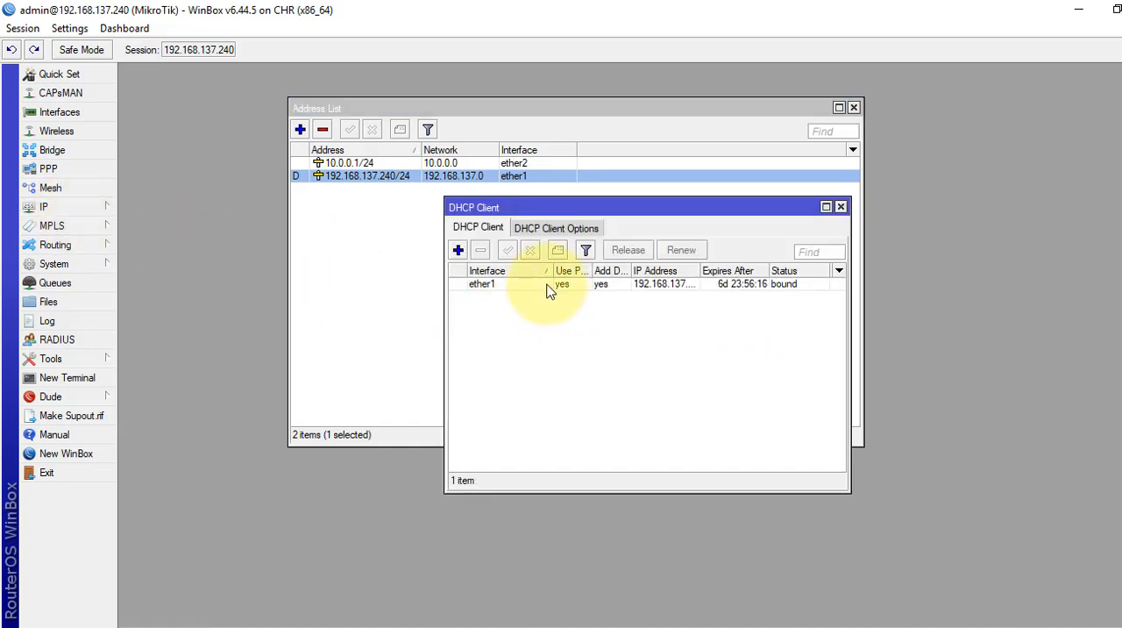
double_click(480, 284)
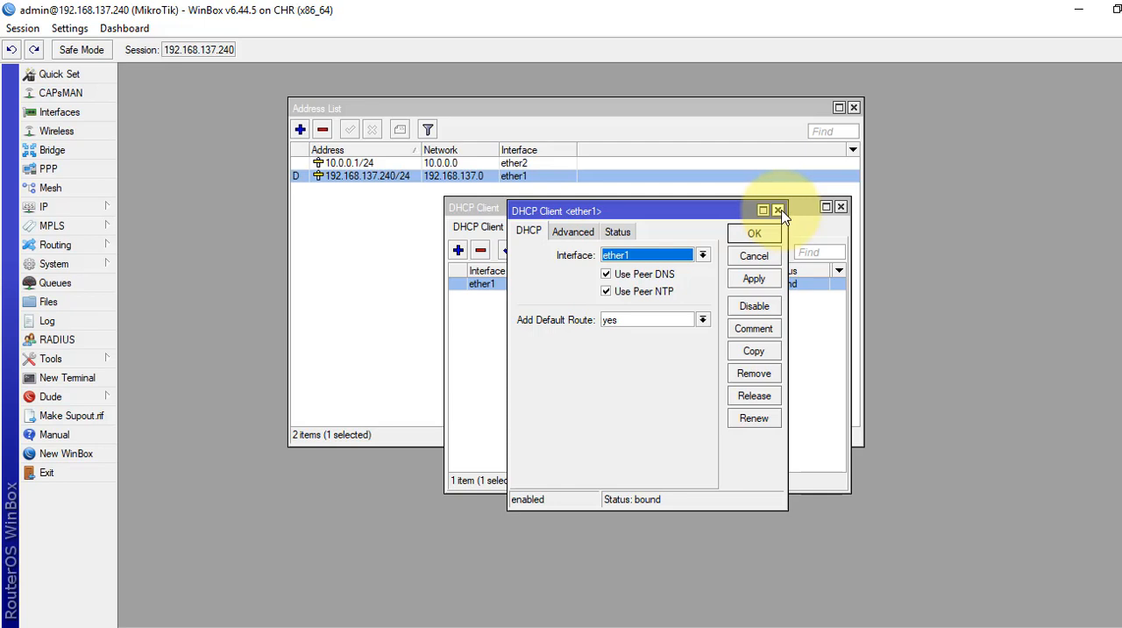
left_click(776, 211)
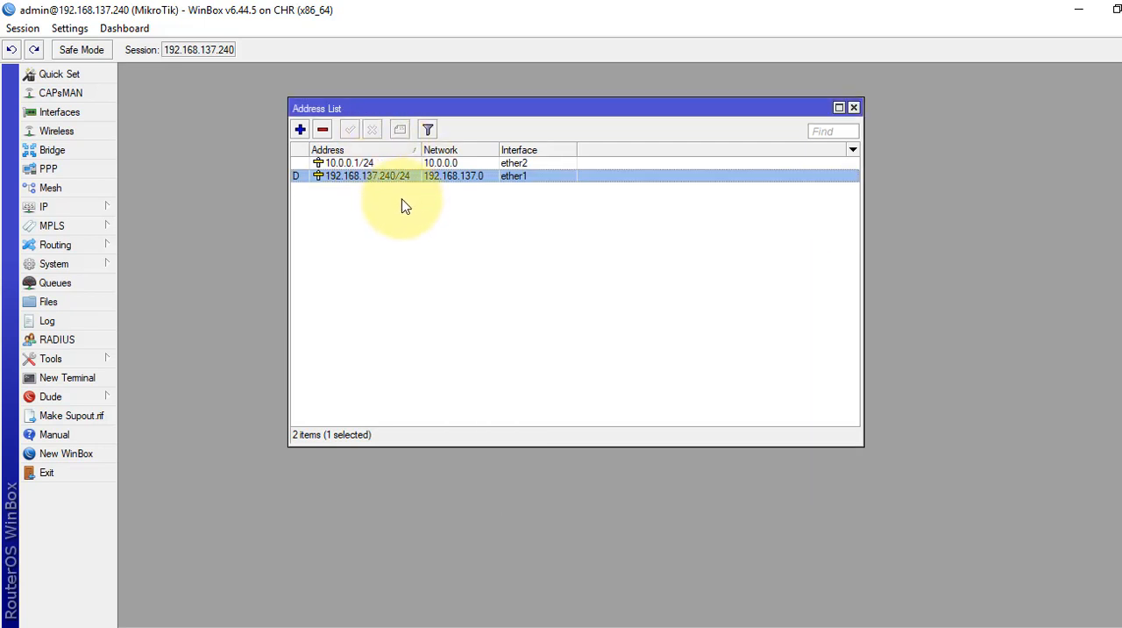
mouse_move(403, 209)
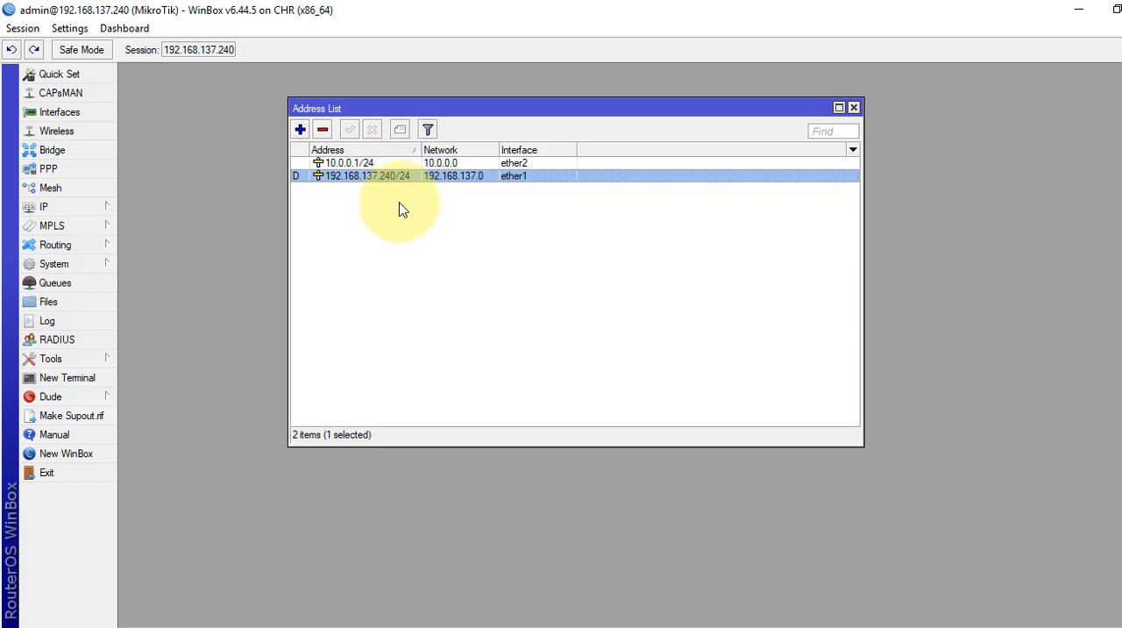
mouse_move(400, 205)
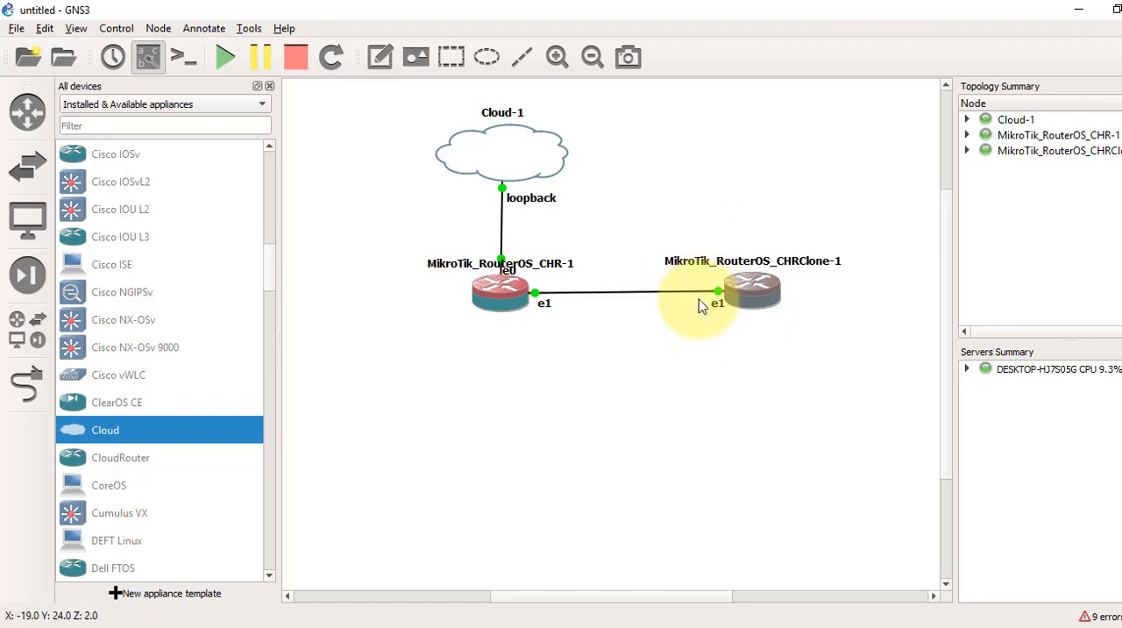
mouse_move(687, 330)
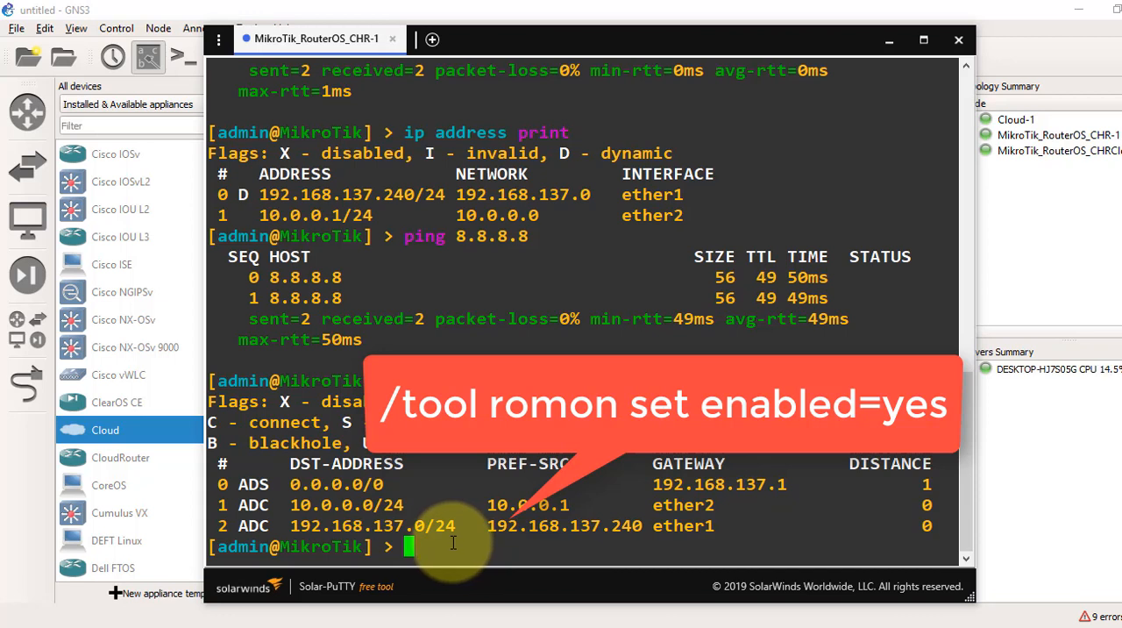
- Enable RoMON on CHR-1 with /tool romon set enabled=yes
type("tool r")
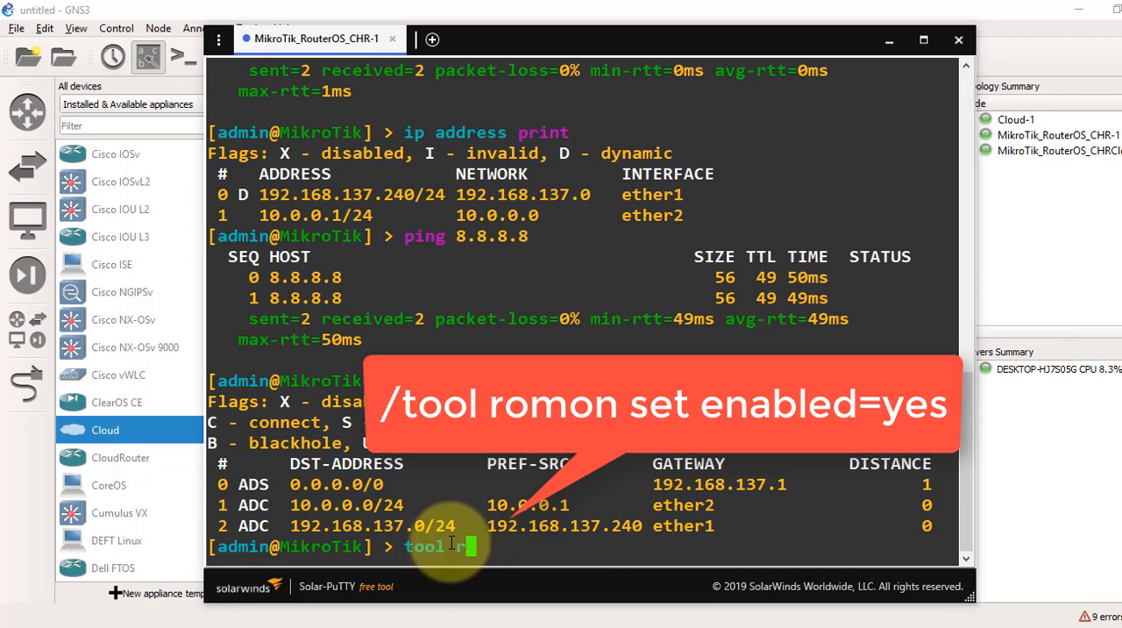
type("omon set")
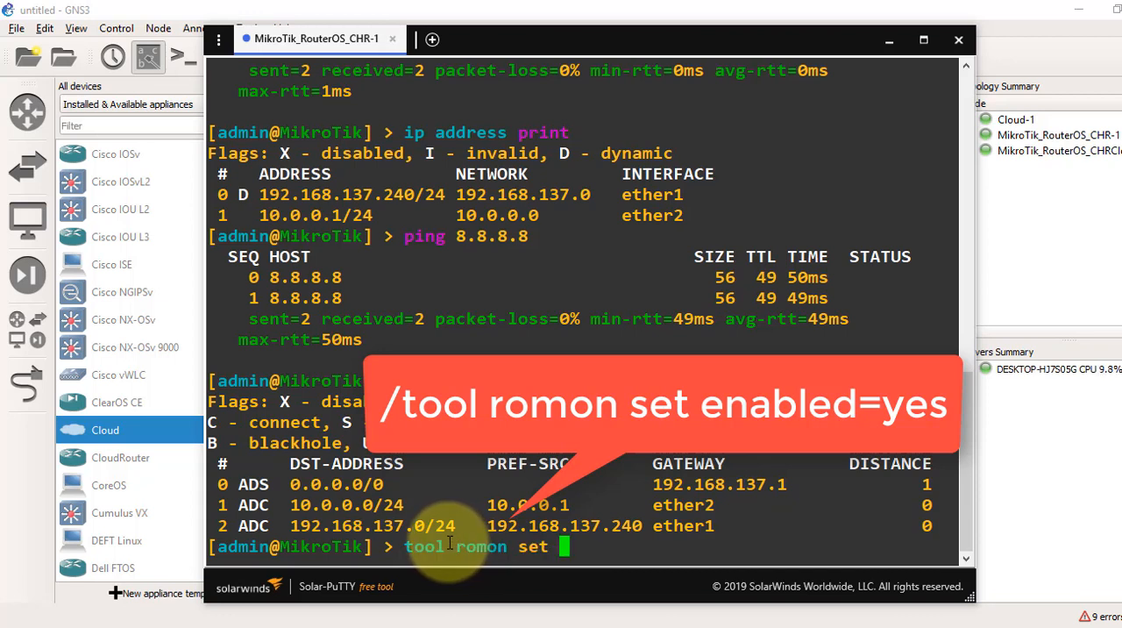
type("enabled=")
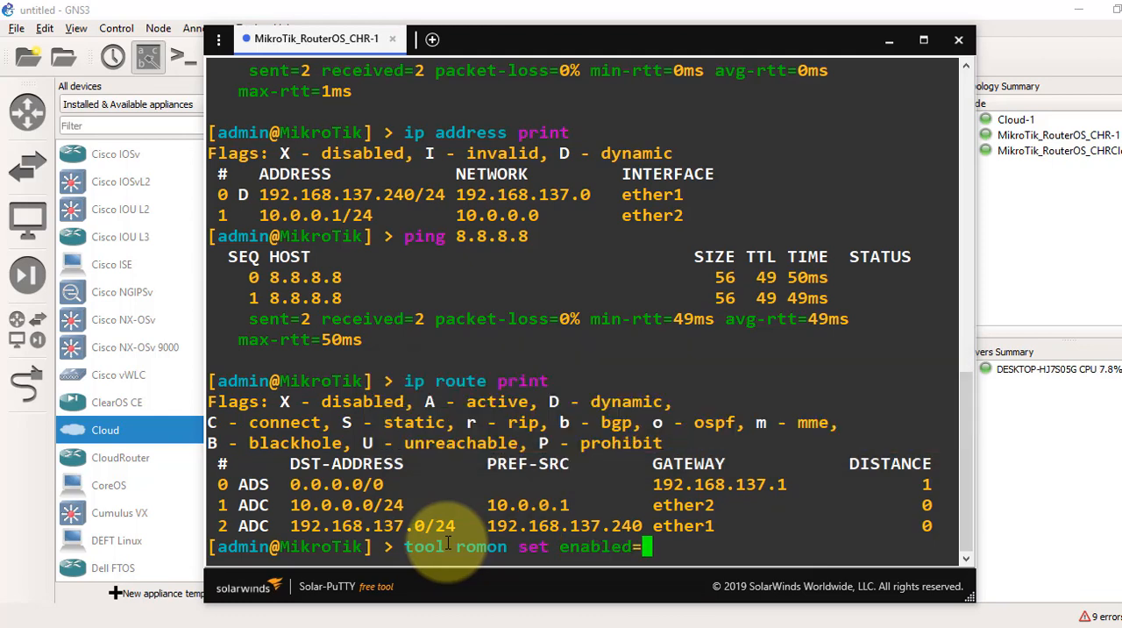
key("Return")
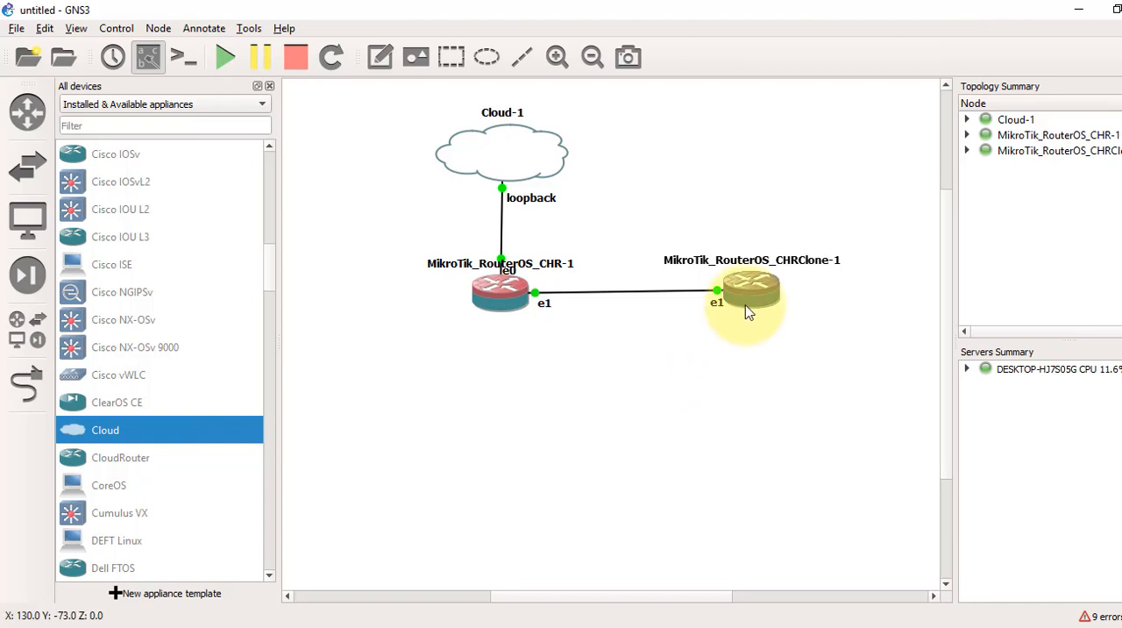
- Console into CHRClone-1 and enter the same /tool romon set enabled=yes command
right_click(750, 290)
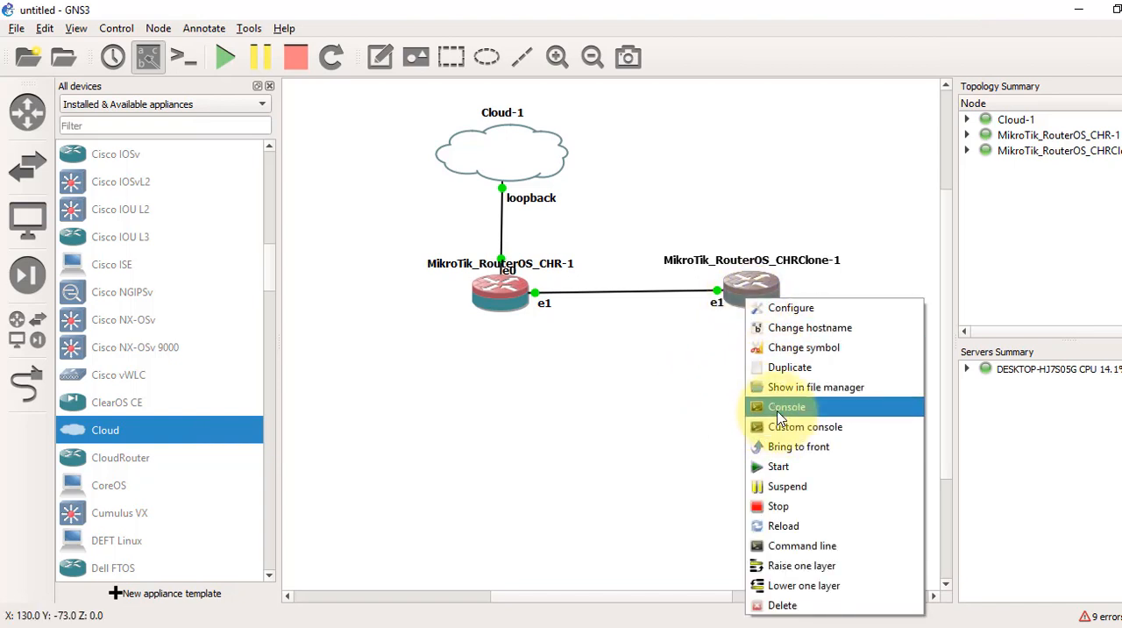
left_click(786, 407)
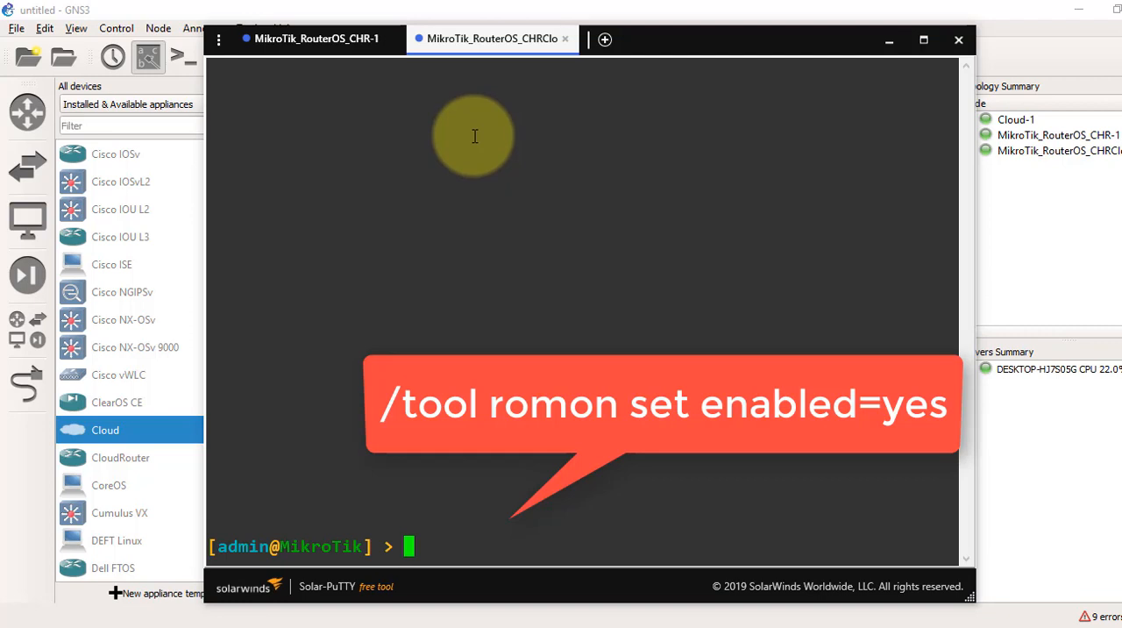
type("tool")
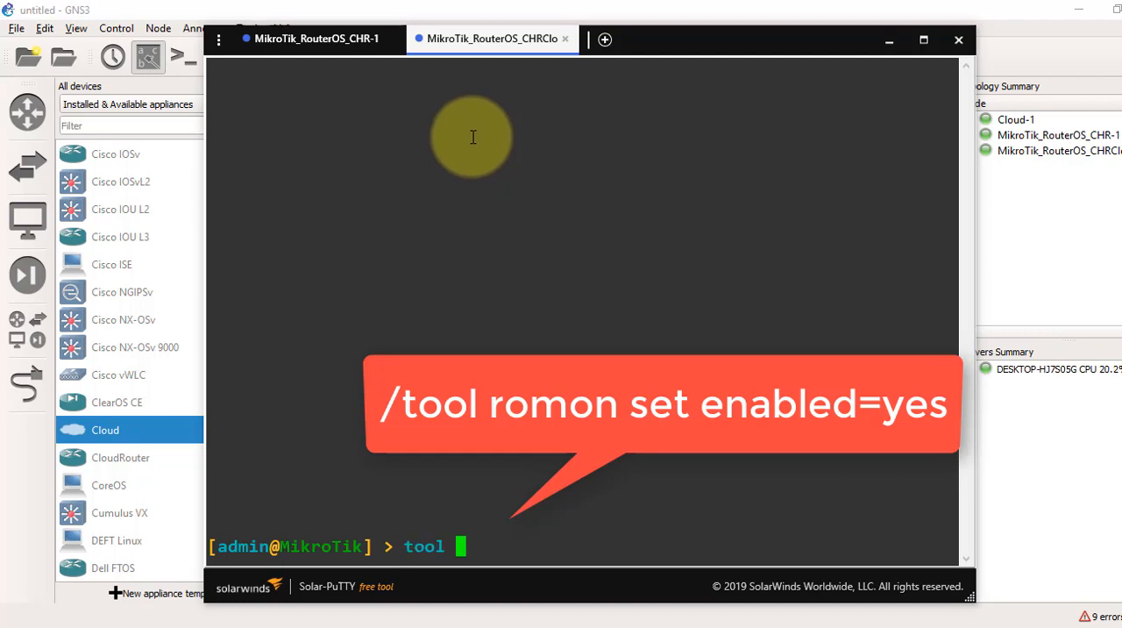
type("romon set")
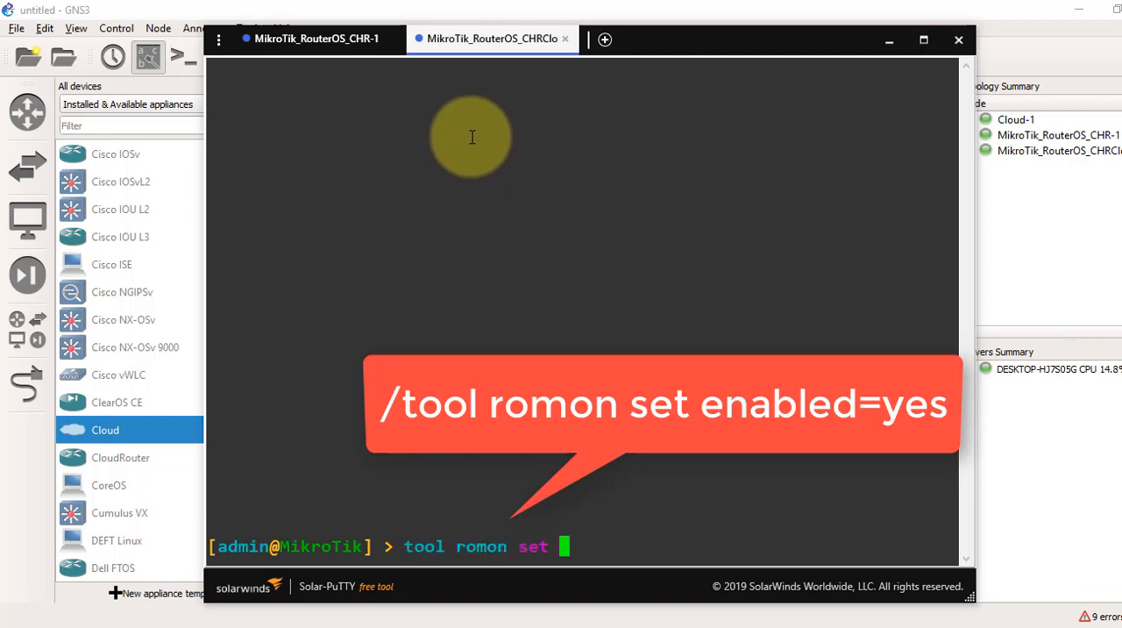
type("enabled=yes")
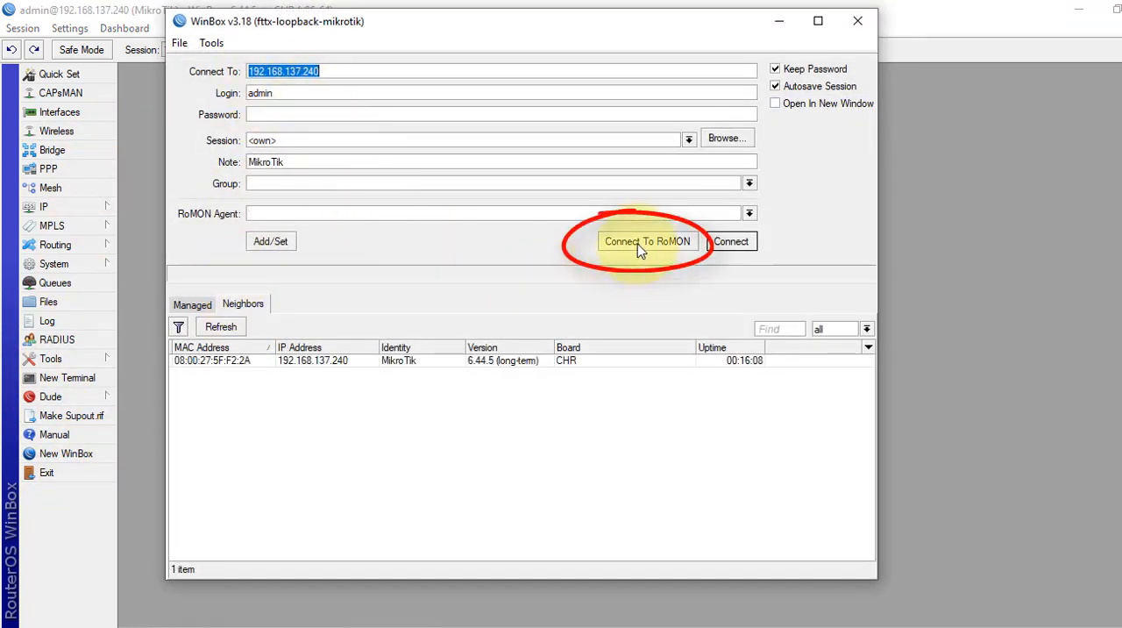
- Connect to RoMON via 192.168.137.240 and log in to neighbour 08:00:27:56:1A:B7, showing 10.0.0.2/30
left_click(647, 242)
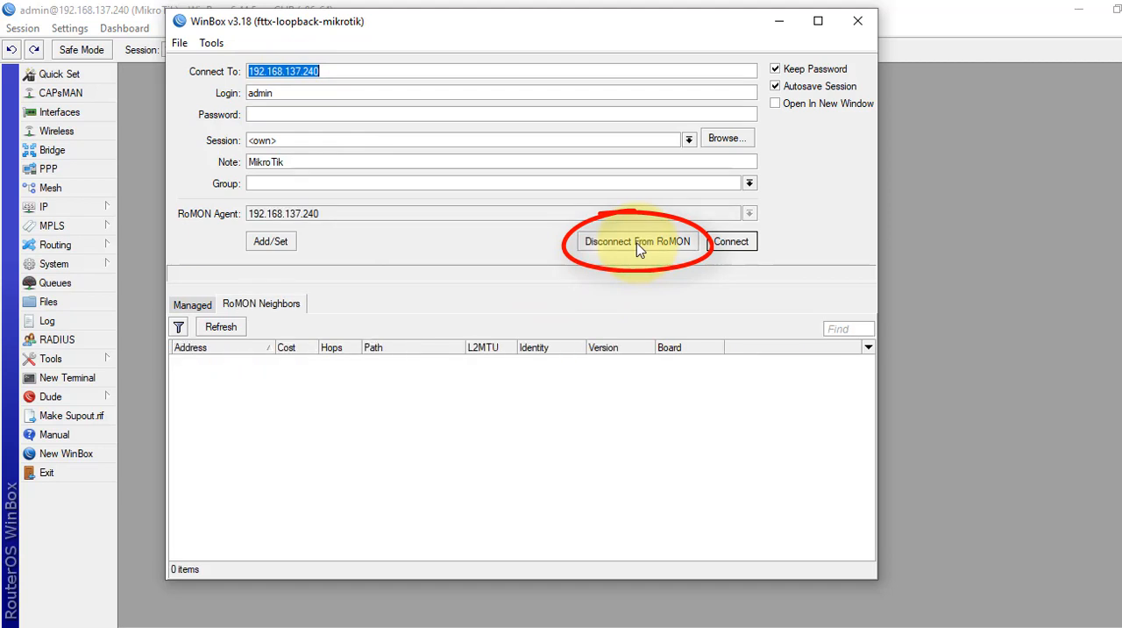
left_click(220, 326)
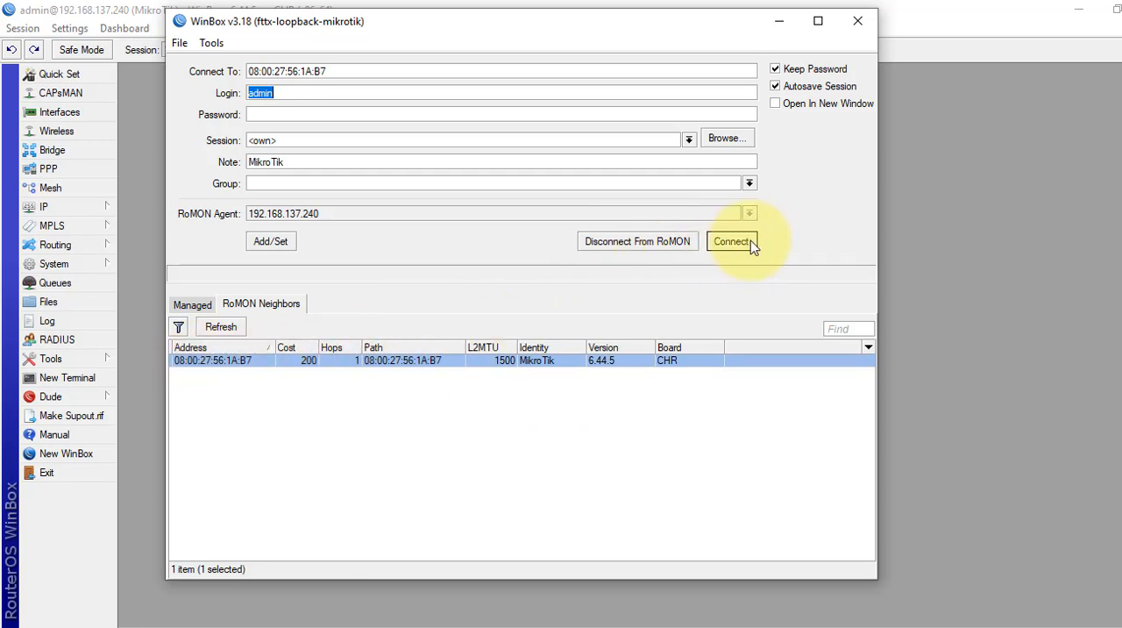
left_click(732, 242)
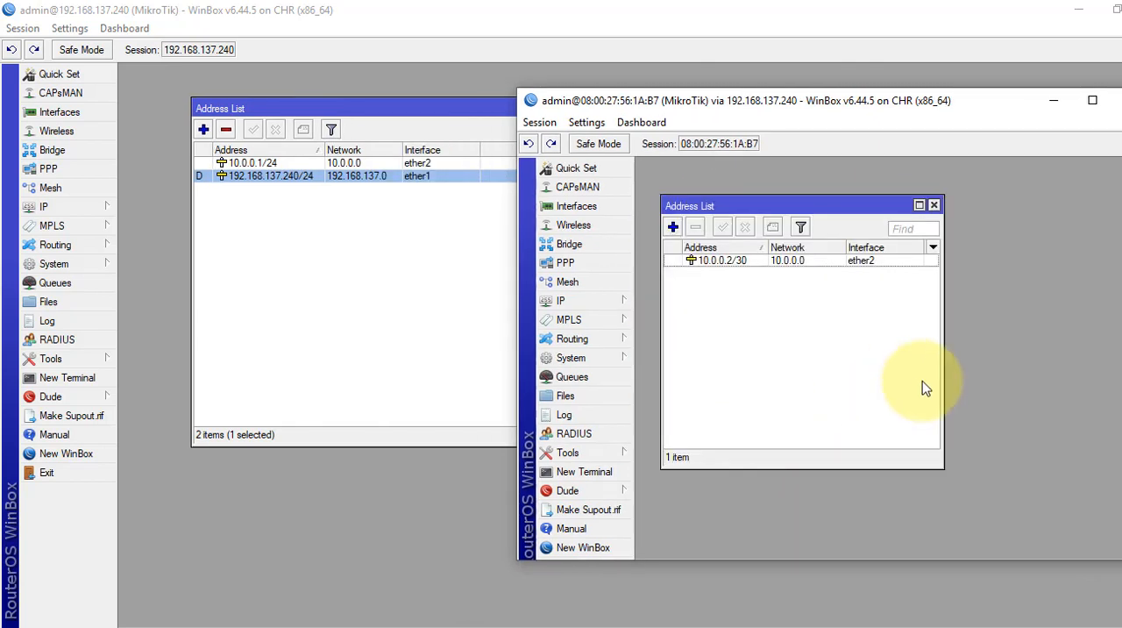
mouse_move(850, 412)
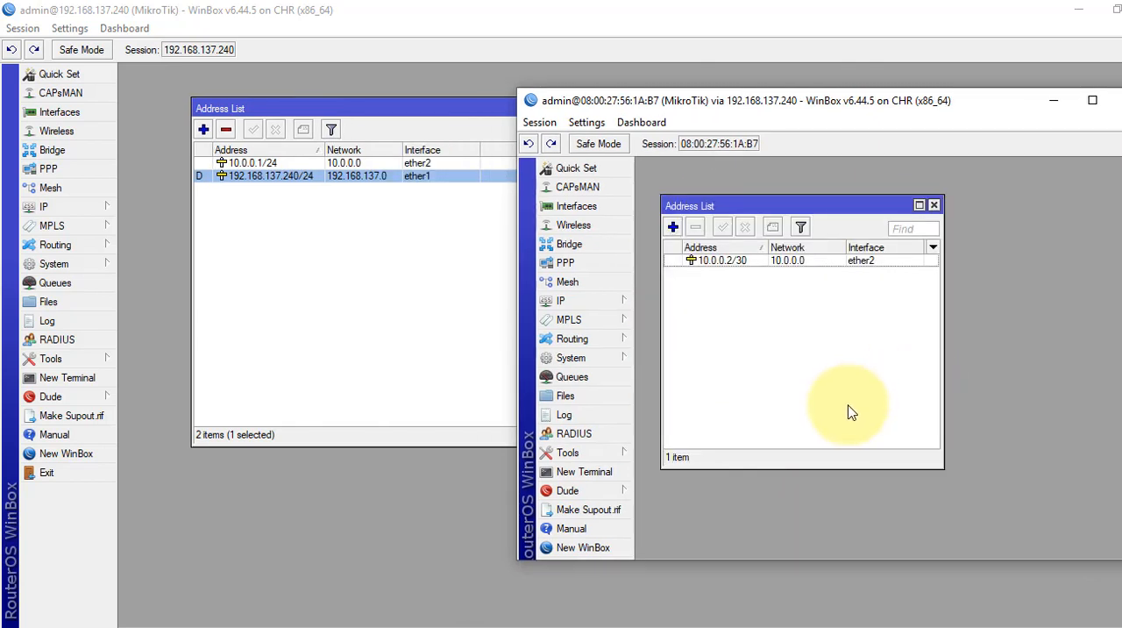